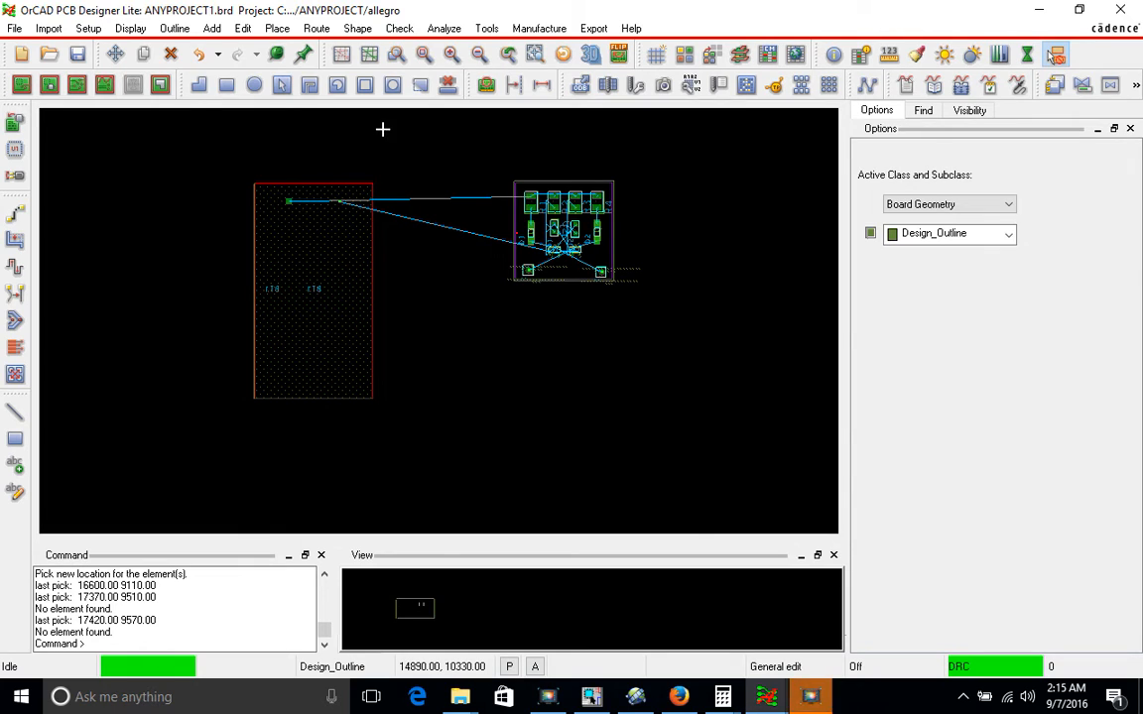
# Save the board, overwriting the existing ANYPROJECT1.brd file.
pyautogui.click(76, 54)
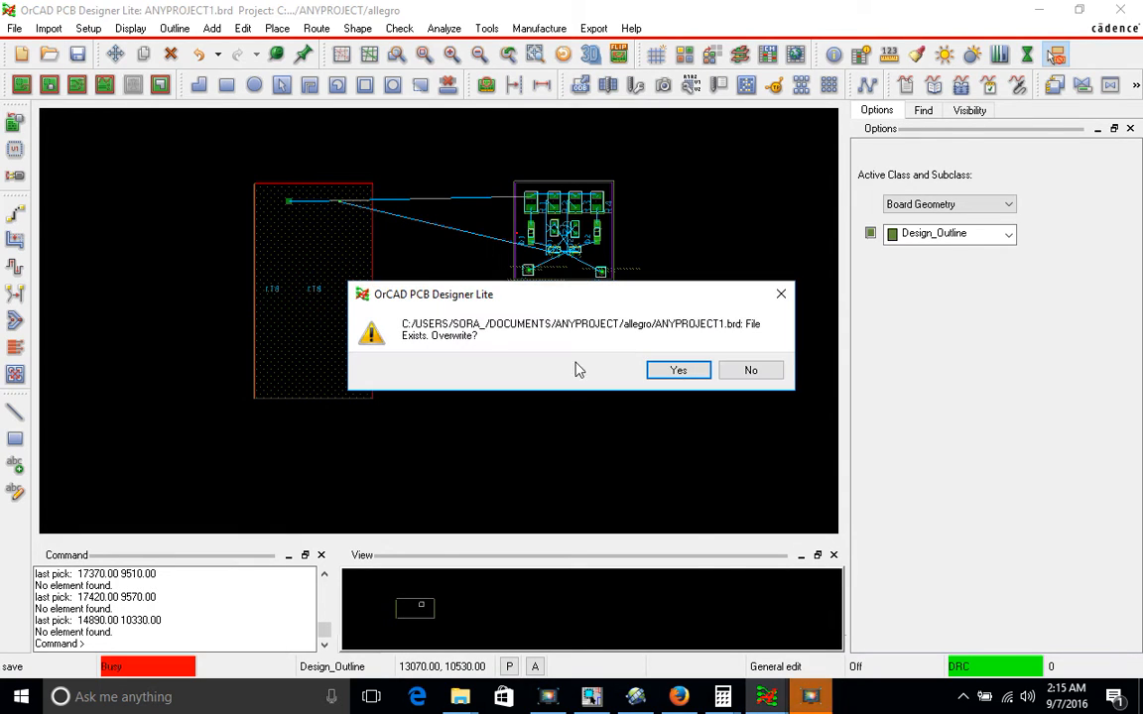
pyautogui.click(679, 369)
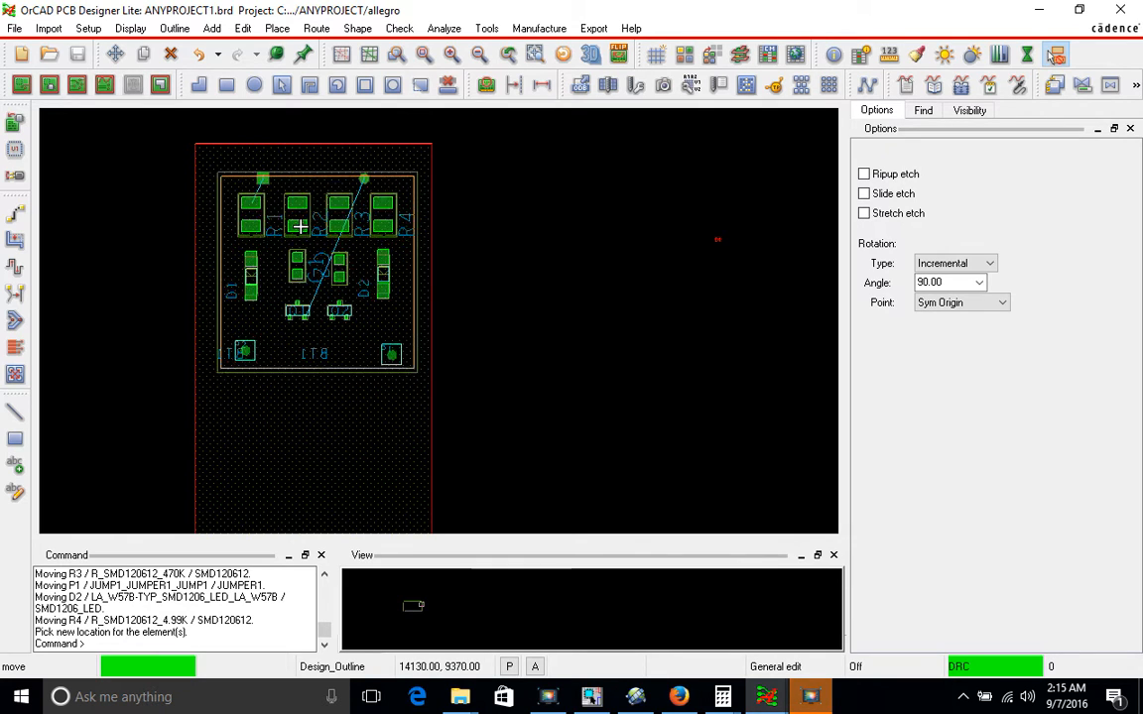
pyautogui.moveTo(310, 231)
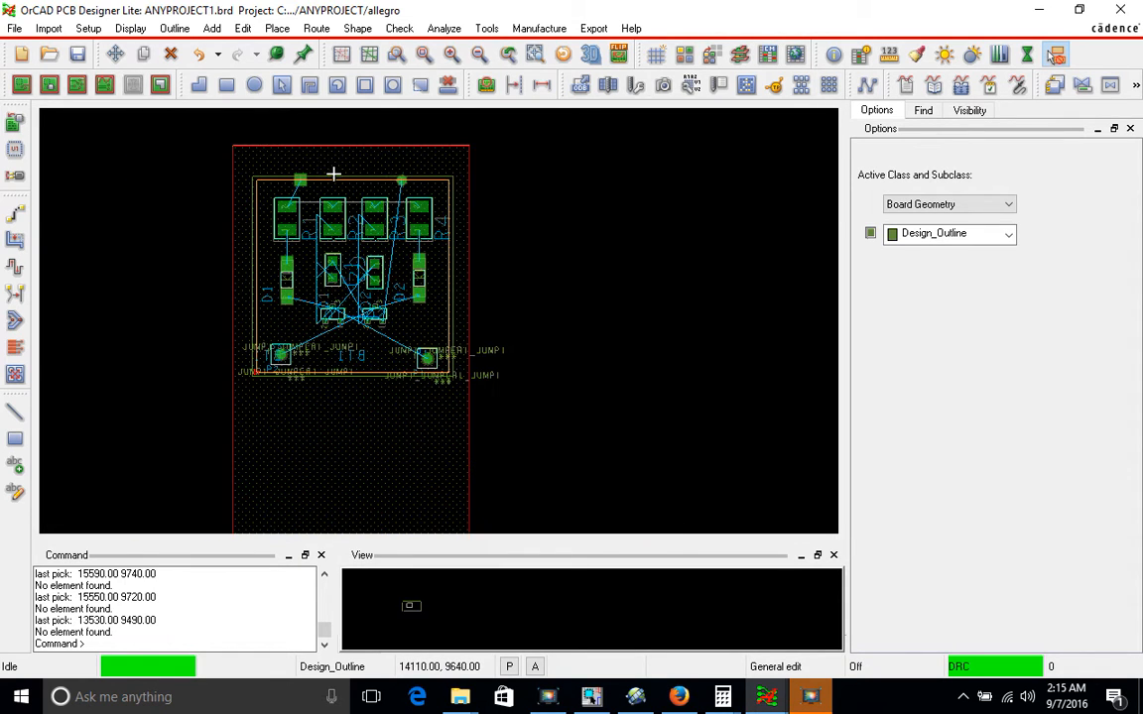
pyautogui.moveTo(126, 114)
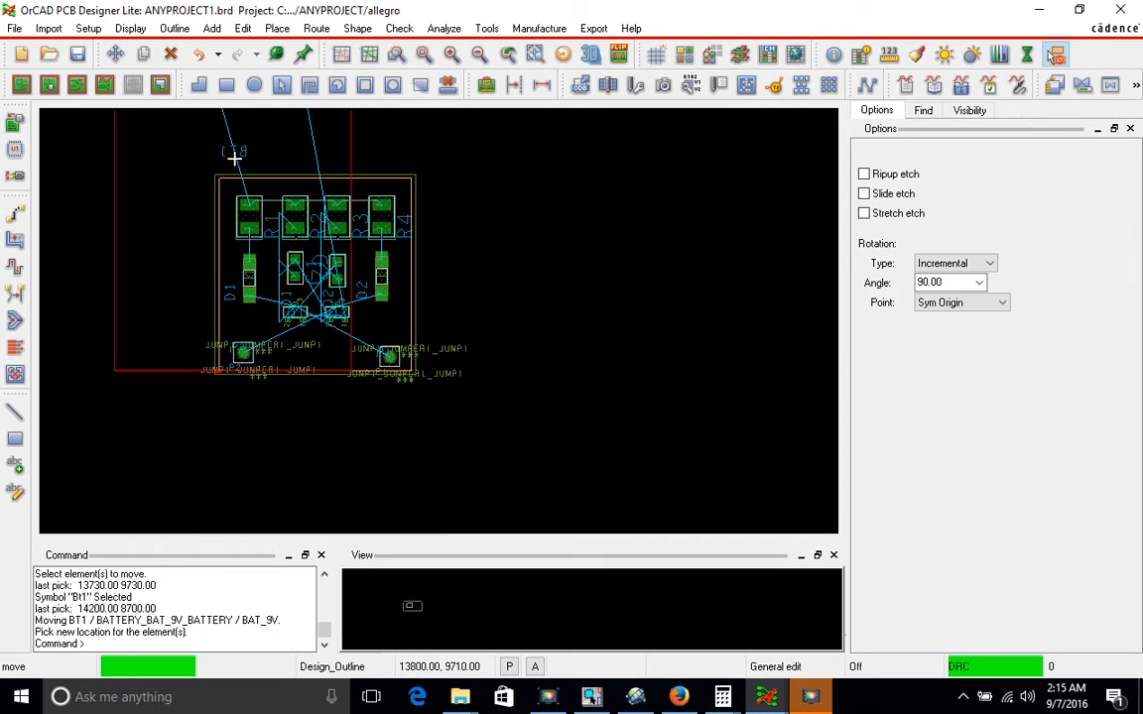
pyautogui.moveTo(326, 385)
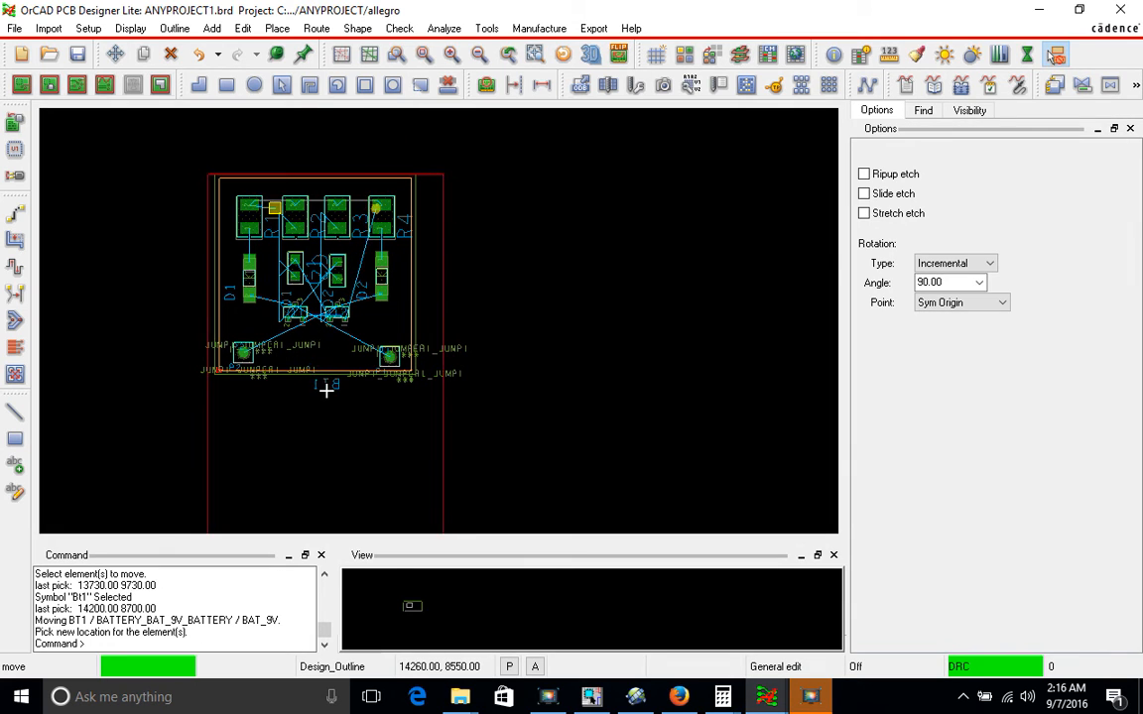
pyautogui.moveTo(325, 369)
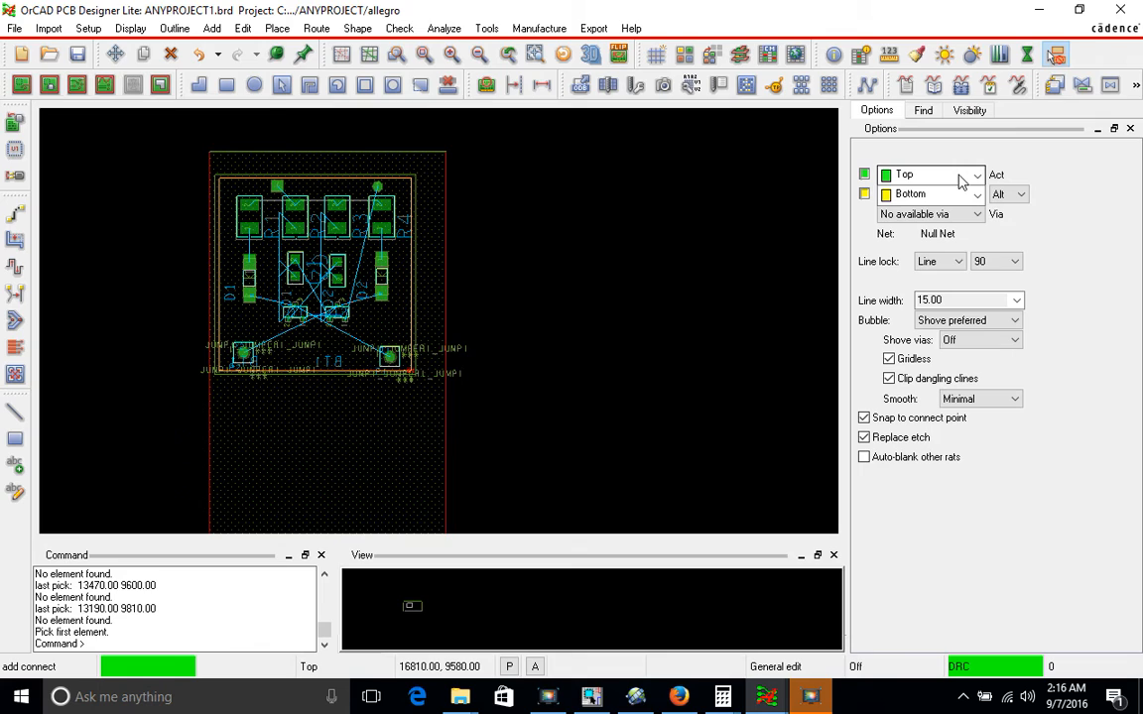
# Set the Add Connect line lock angle to 45 degrees for Top-layer routing.
pyautogui.click(1015, 261)
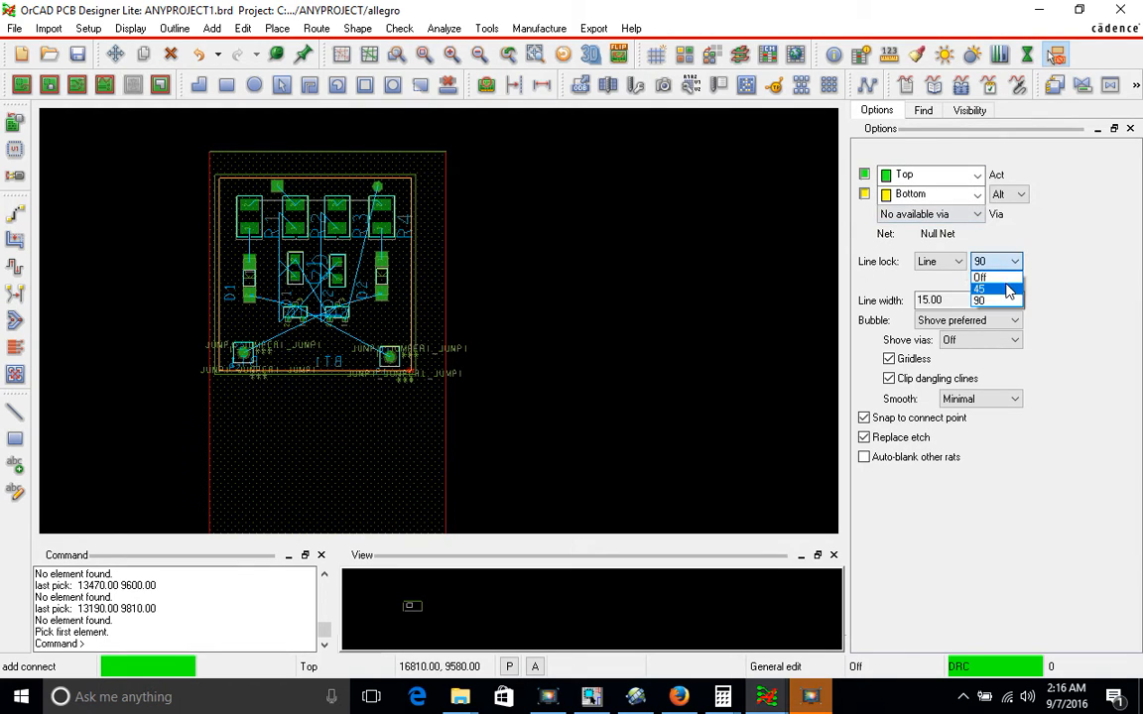
pyautogui.click(979, 289)
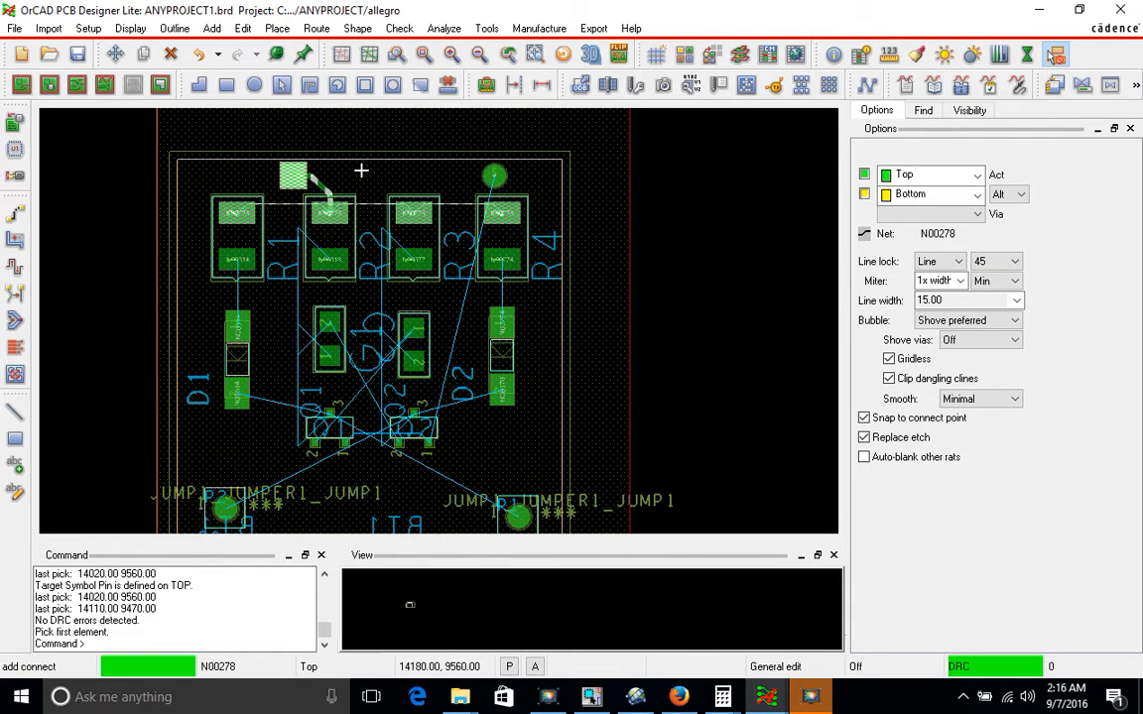
pyautogui.moveTo(458, 178)
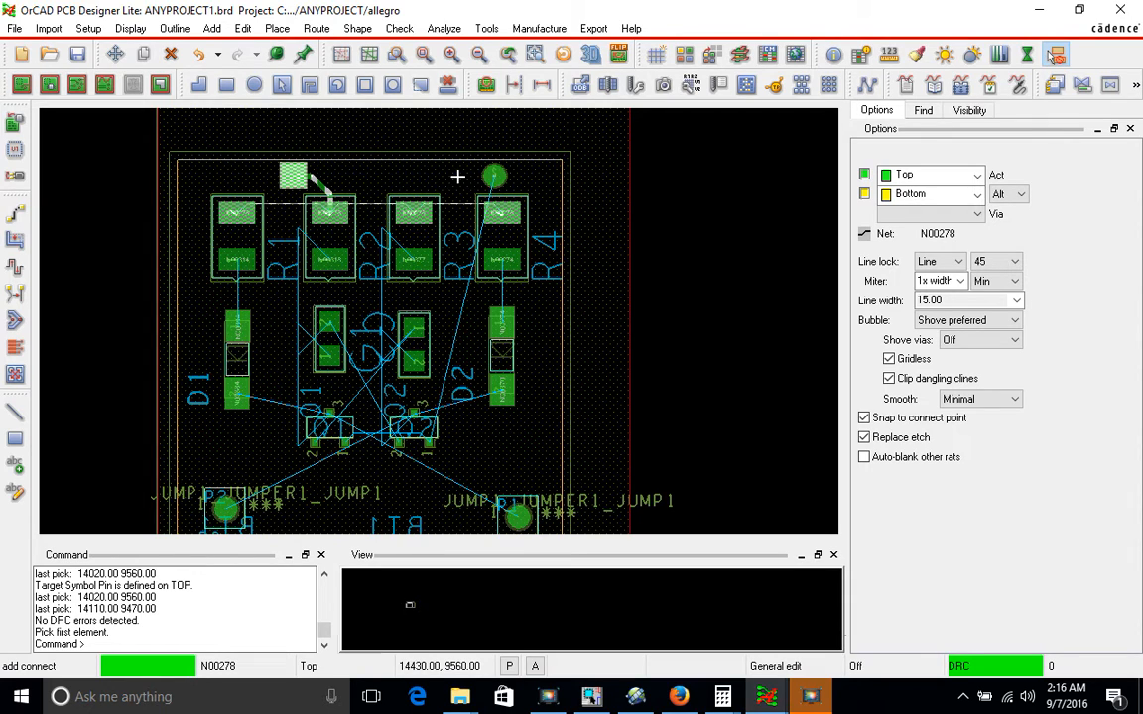
pyautogui.moveTo(238, 215)
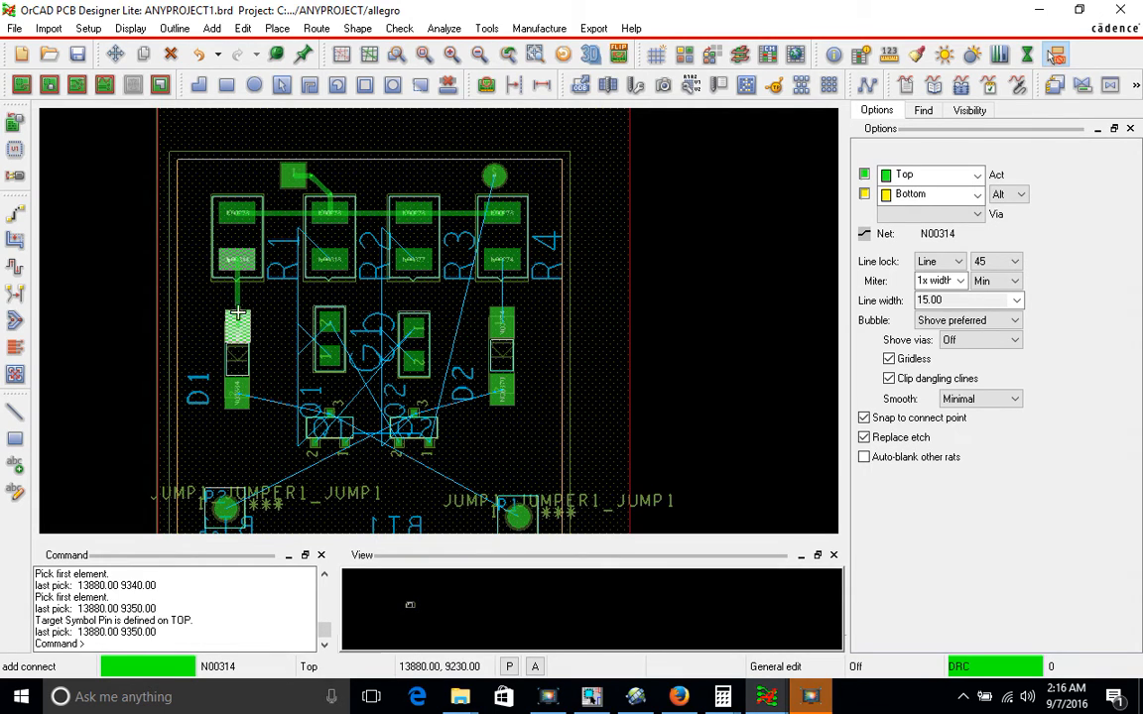
pyautogui.moveTo(238, 307)
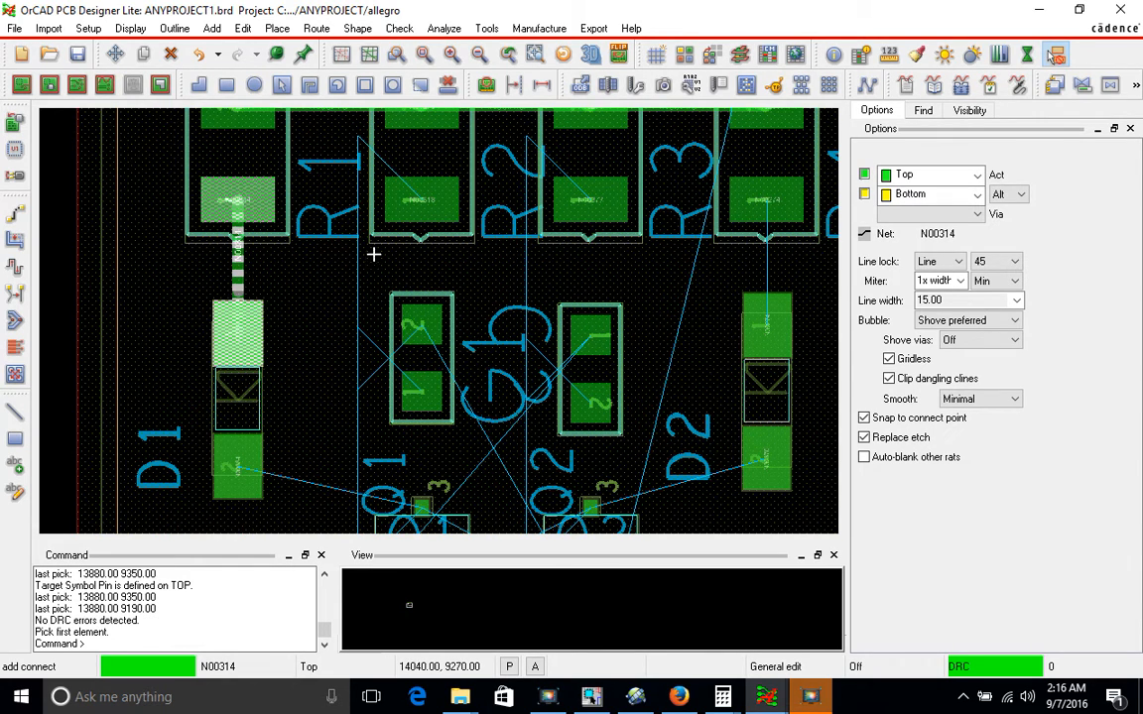
# Route a Top trace from the upper-right pad past R4 to D2, then connect R3's lower pad.
pyautogui.scroll(-3)
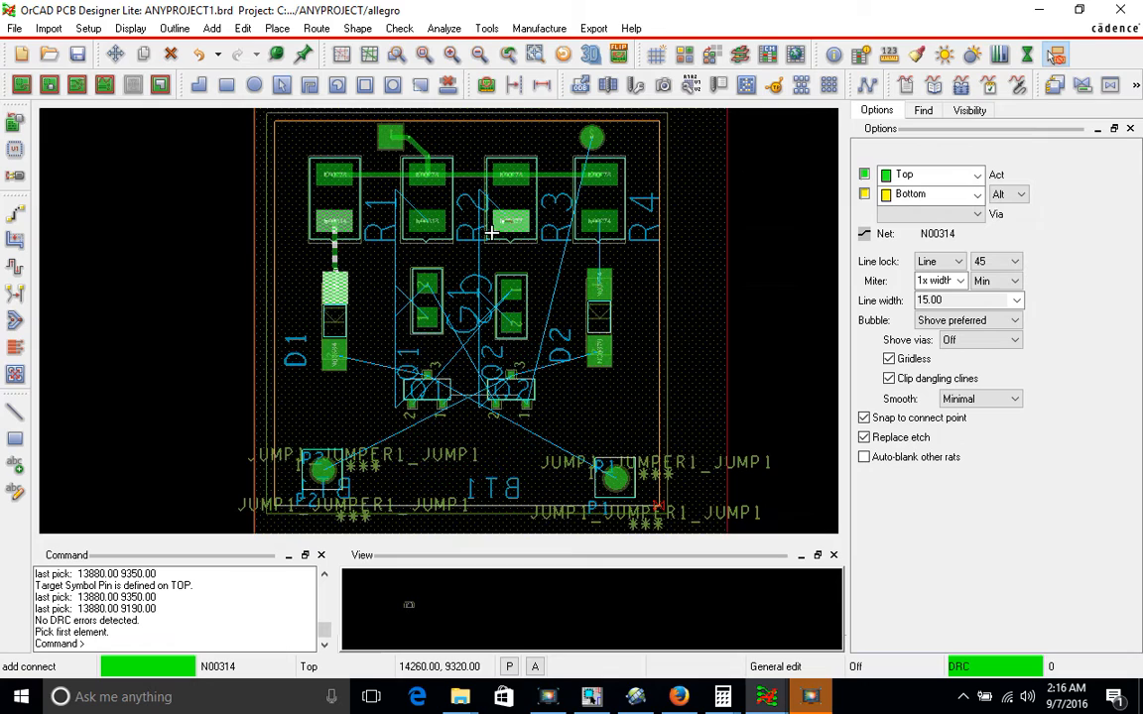
pyautogui.click(598, 278)
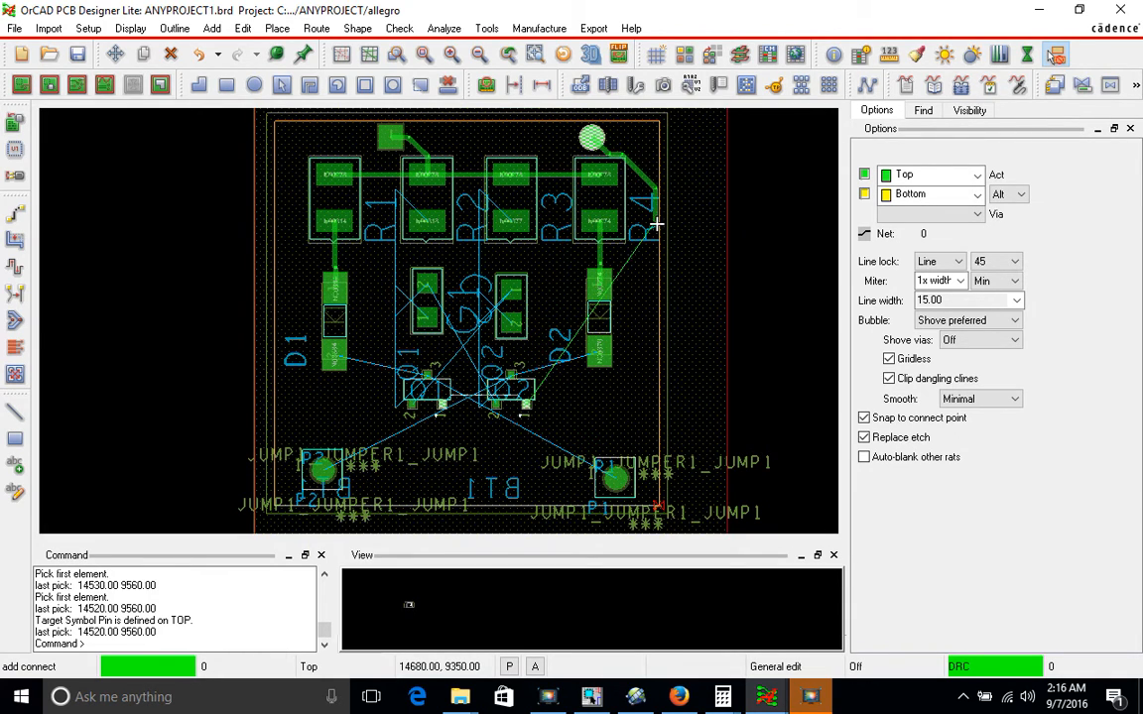
pyautogui.click(648, 381)
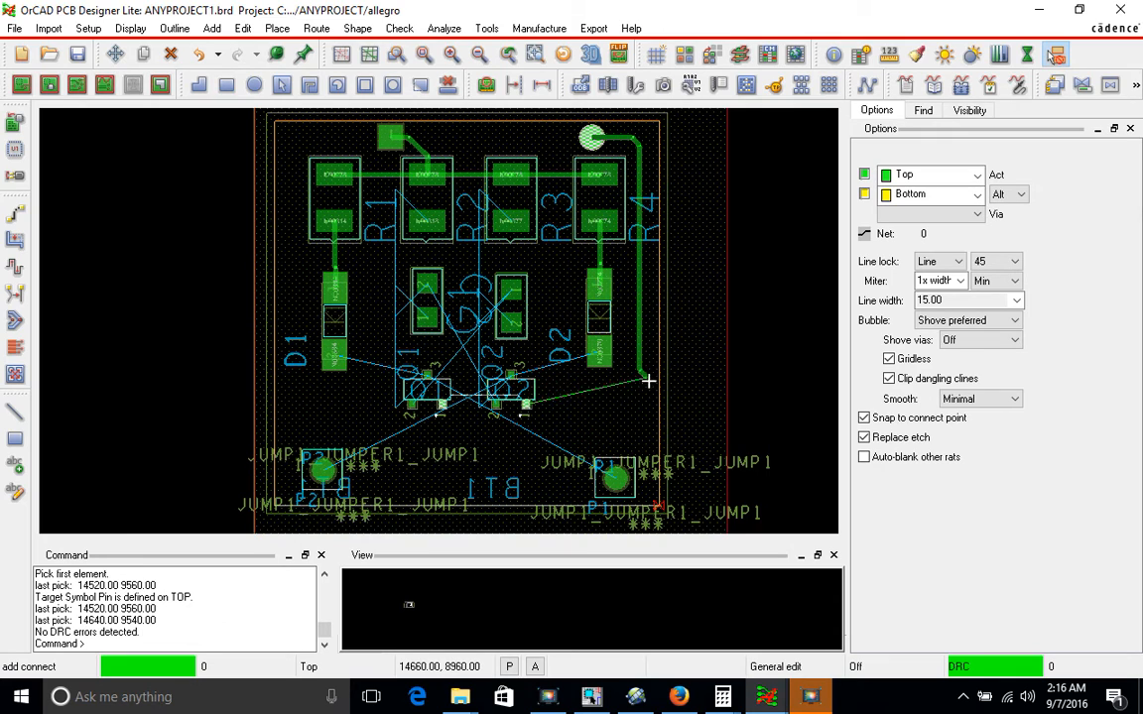
pyautogui.moveTo(631, 407)
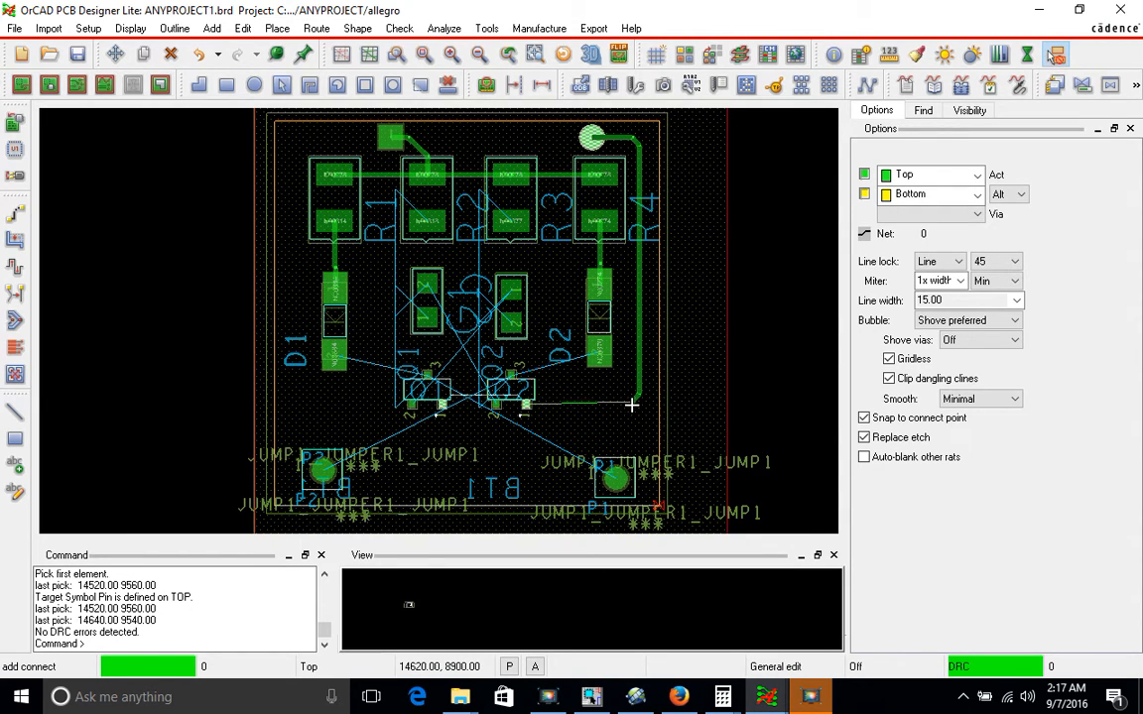
pyautogui.click(526, 407)
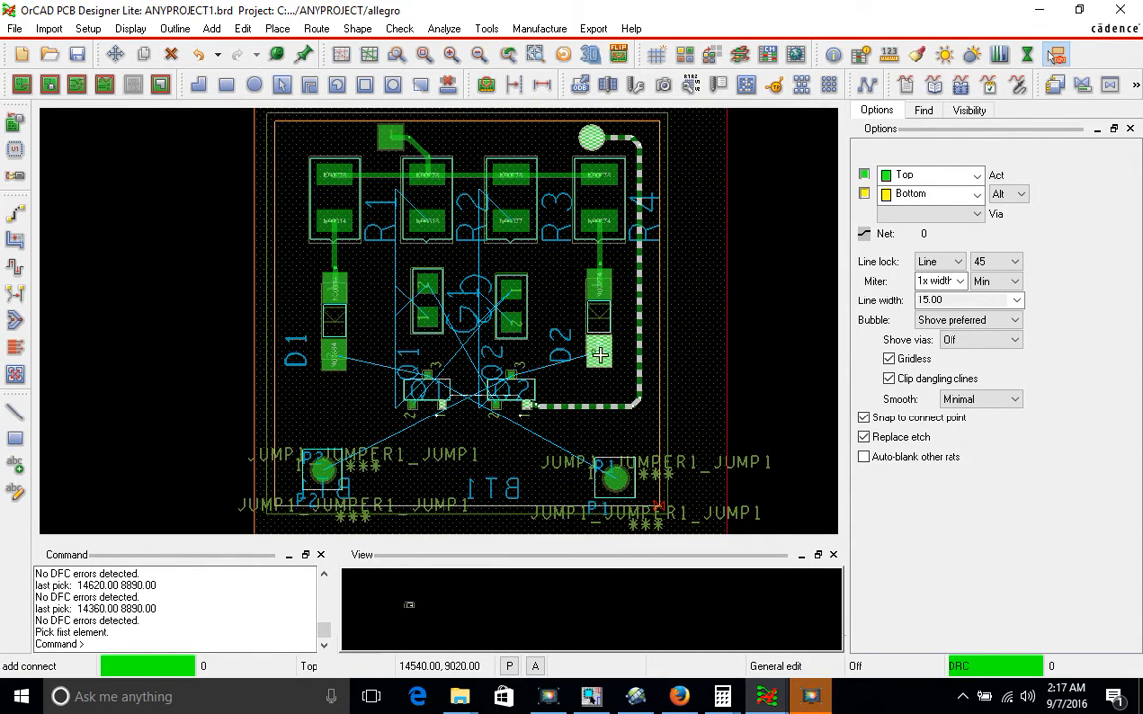
pyautogui.click(511, 288)
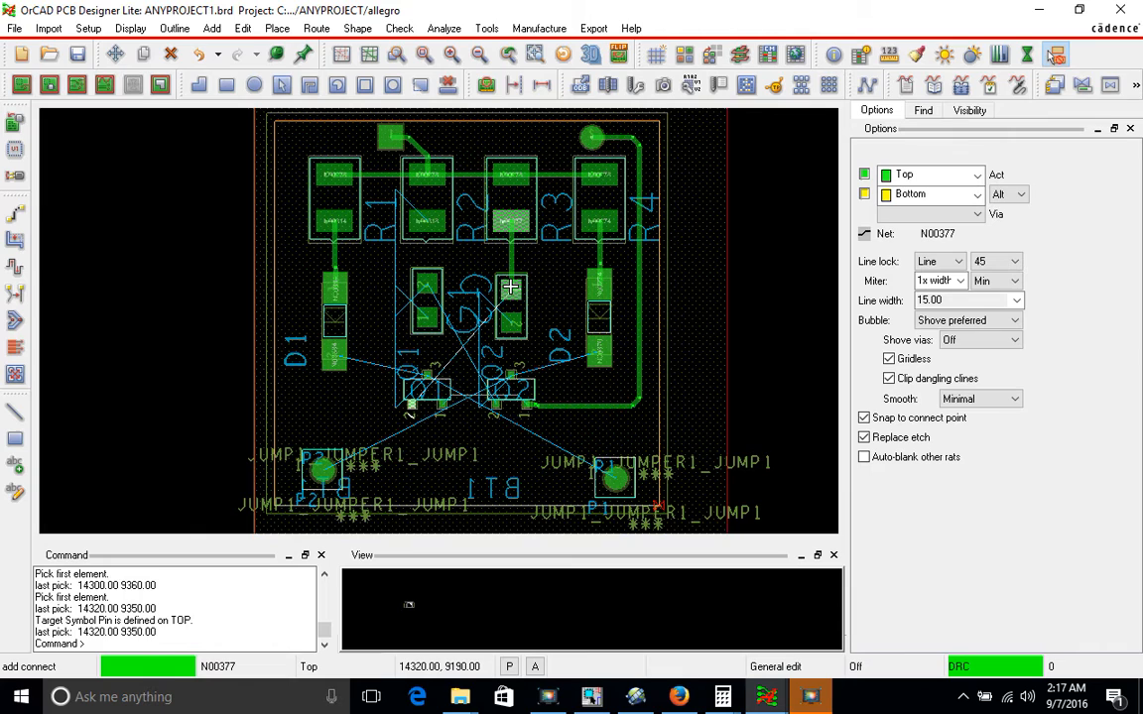
pyautogui.click(426, 228)
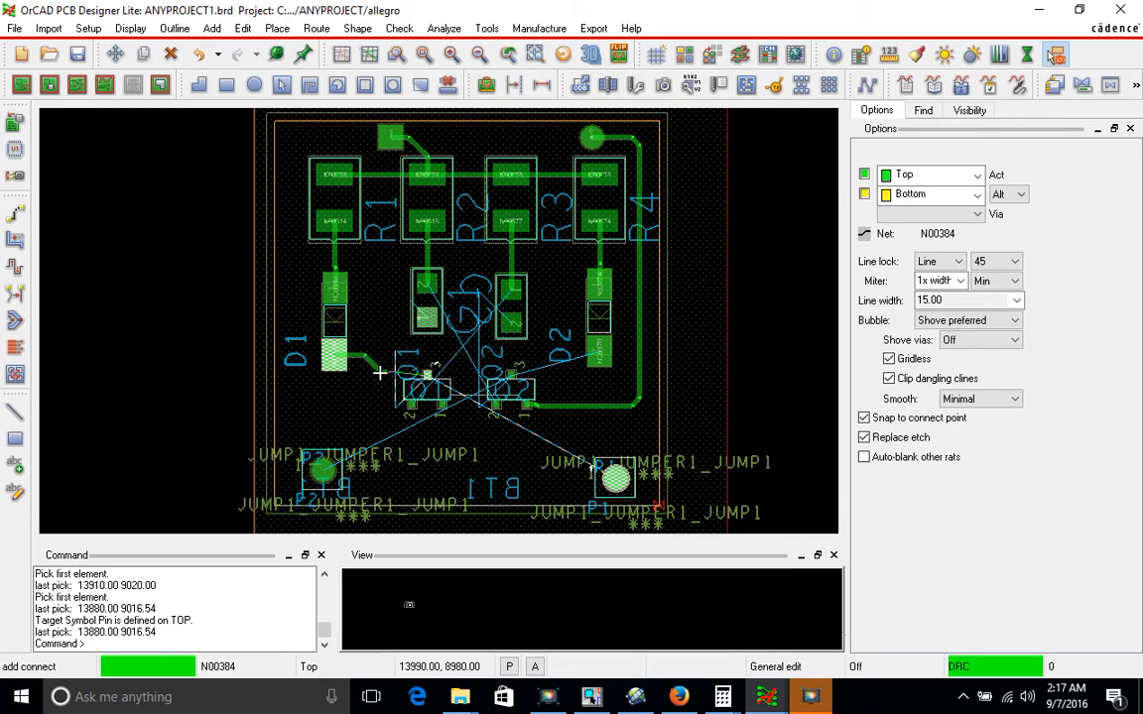
pyautogui.moveTo(385, 378)
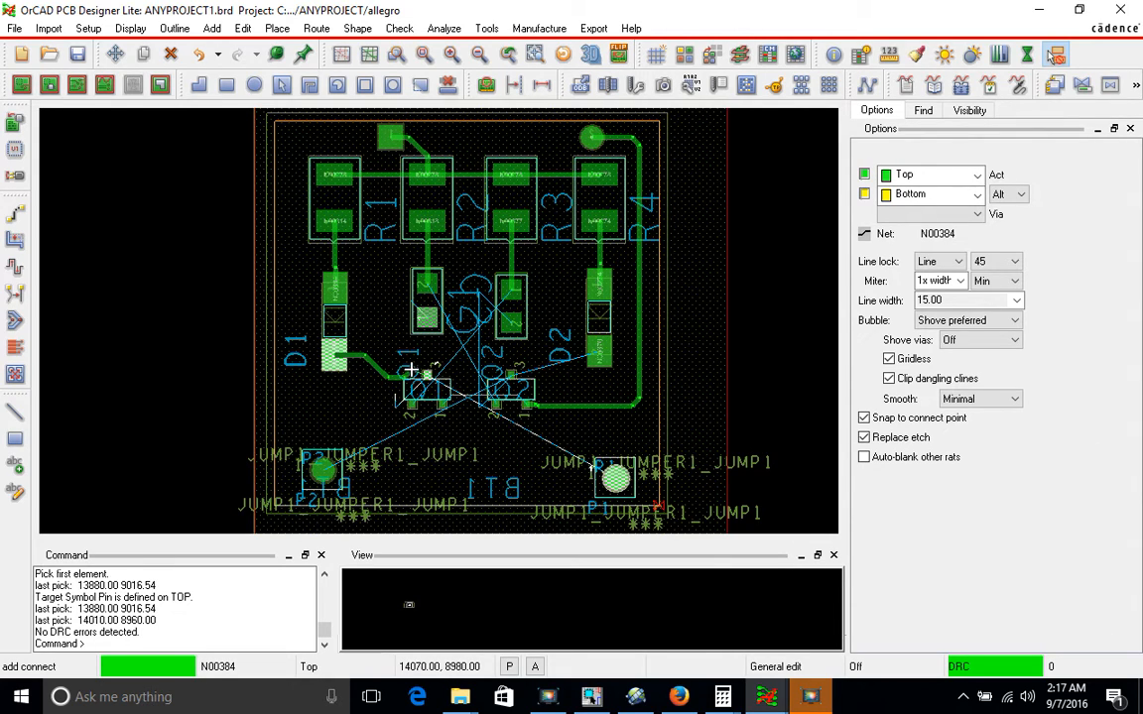
# Use Oops twice to remove the unfinished trace segments from D1 toward Q1.
pyautogui.rightClick(410, 370)
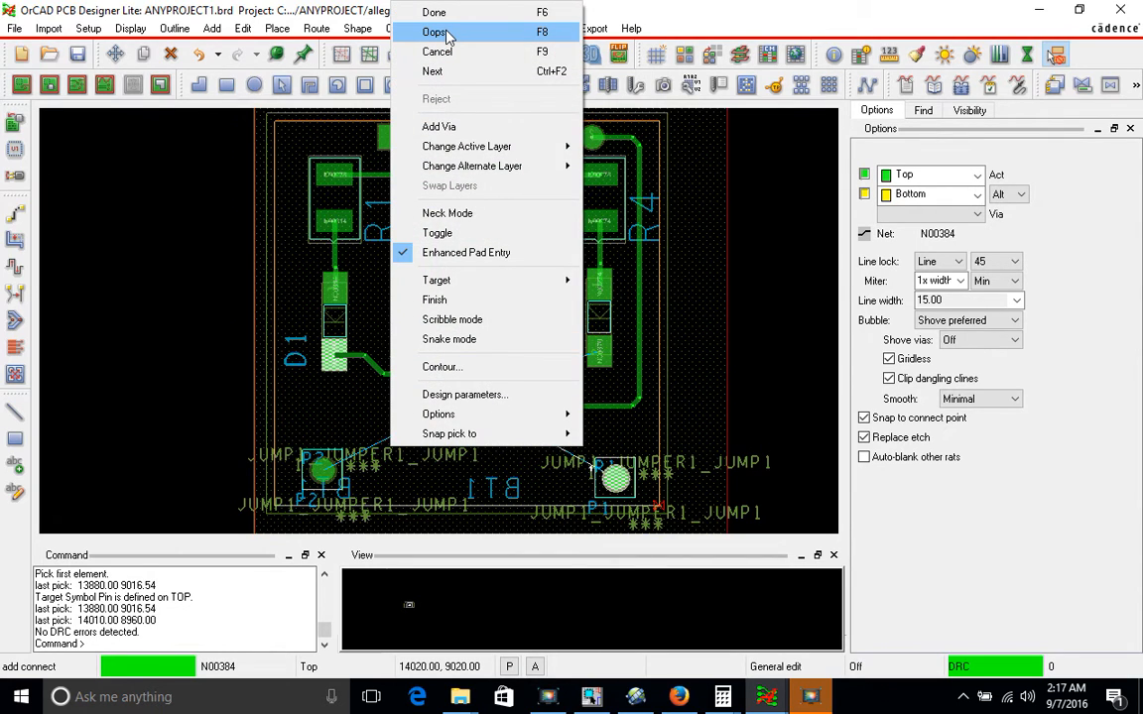
pyautogui.click(433, 12)
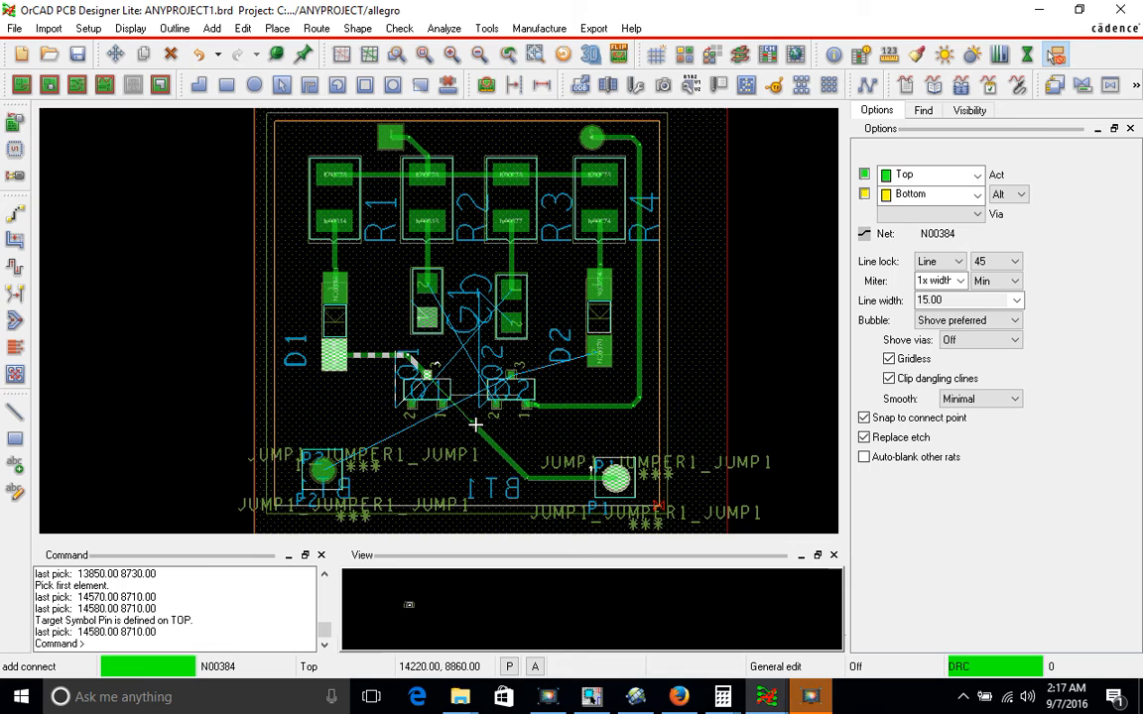
pyautogui.rightClick(476, 426)
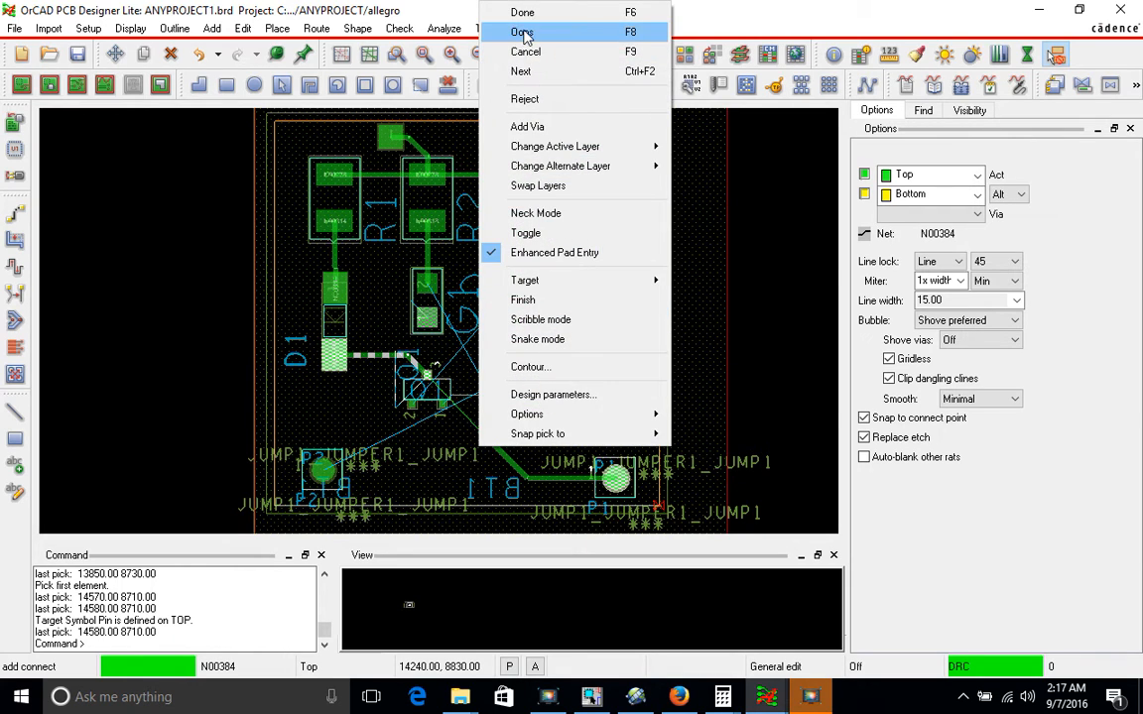
pyautogui.click(522, 11)
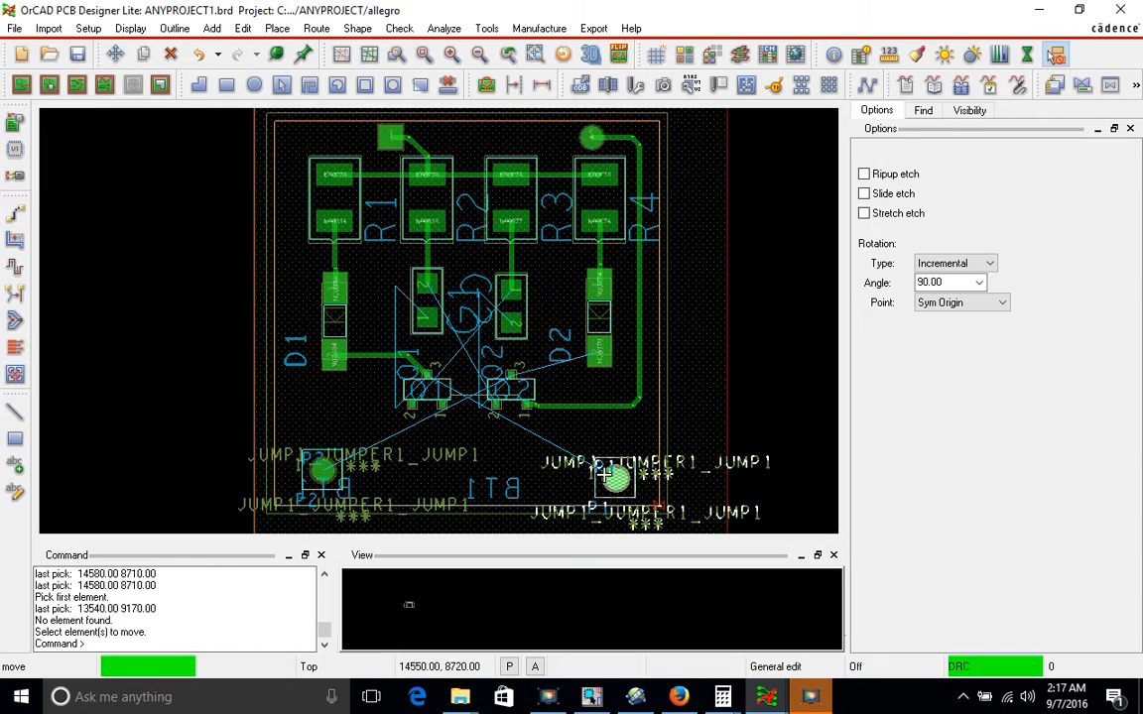
# Move jumper P1 to the bottom centre of the board, near the transistors.
pyautogui.click(613, 479)
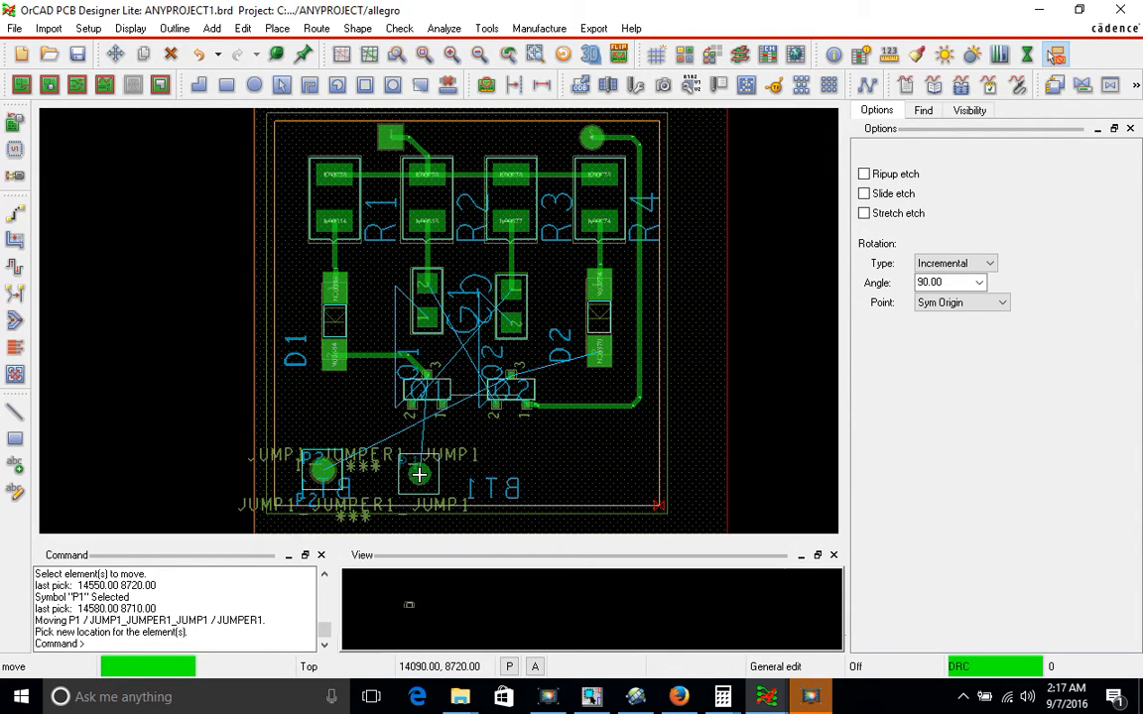
pyautogui.moveTo(426, 476)
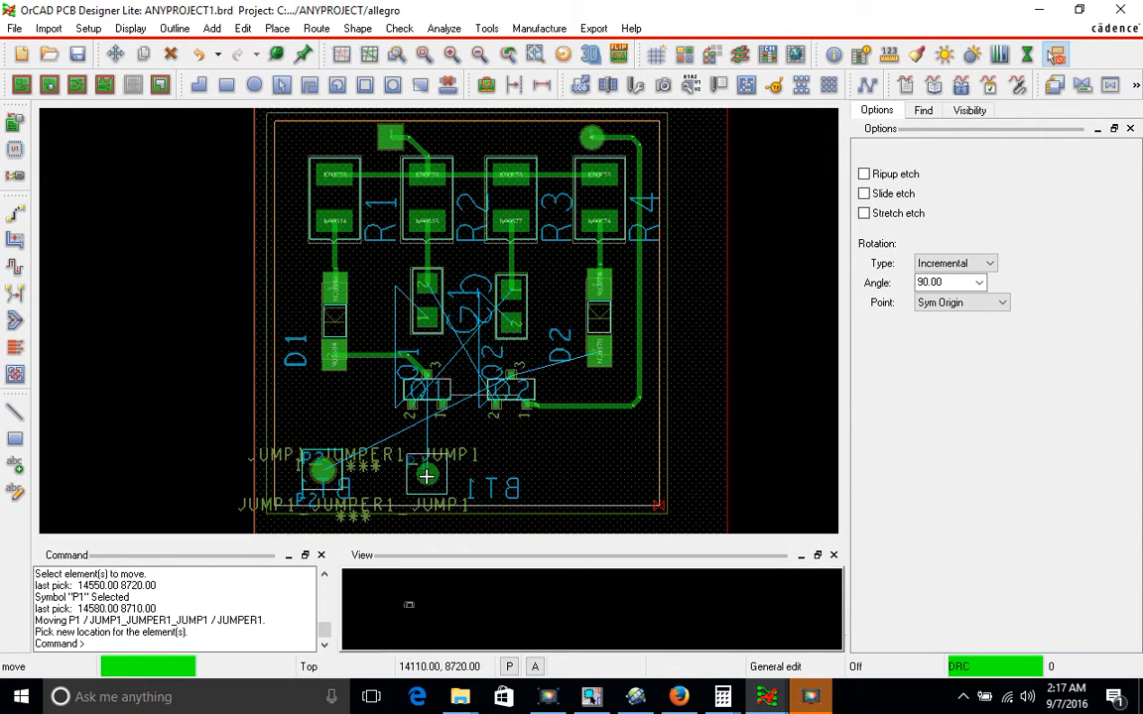
pyautogui.click(506, 479)
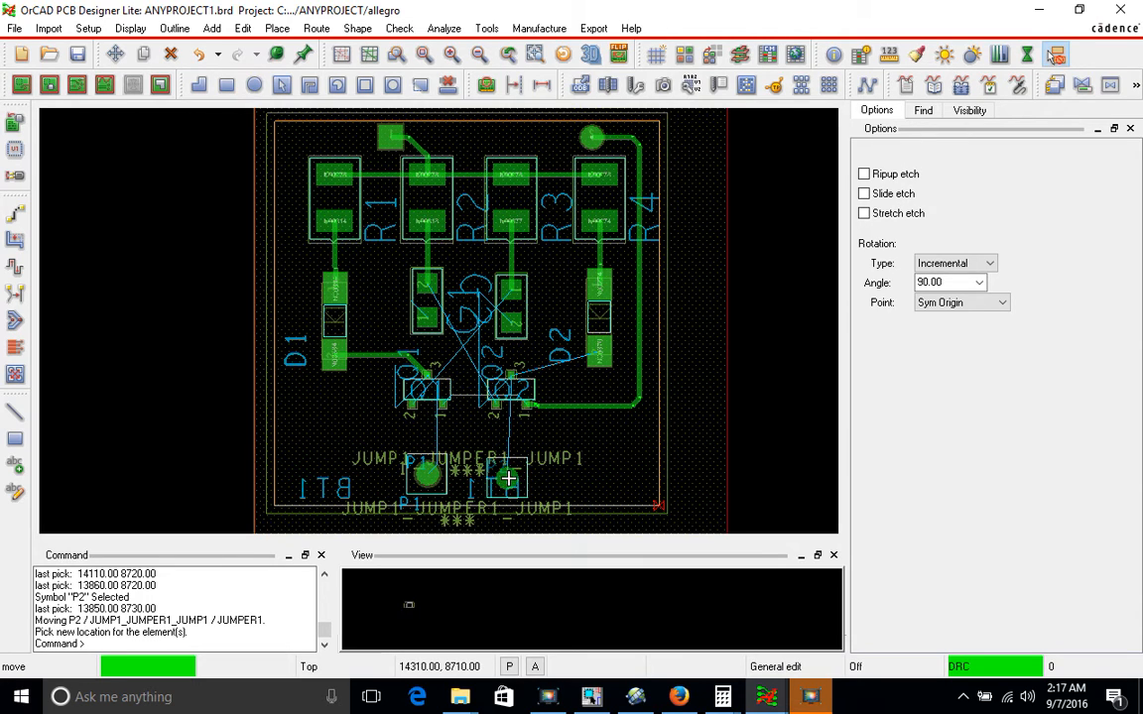
pyautogui.moveTo(776, 315)
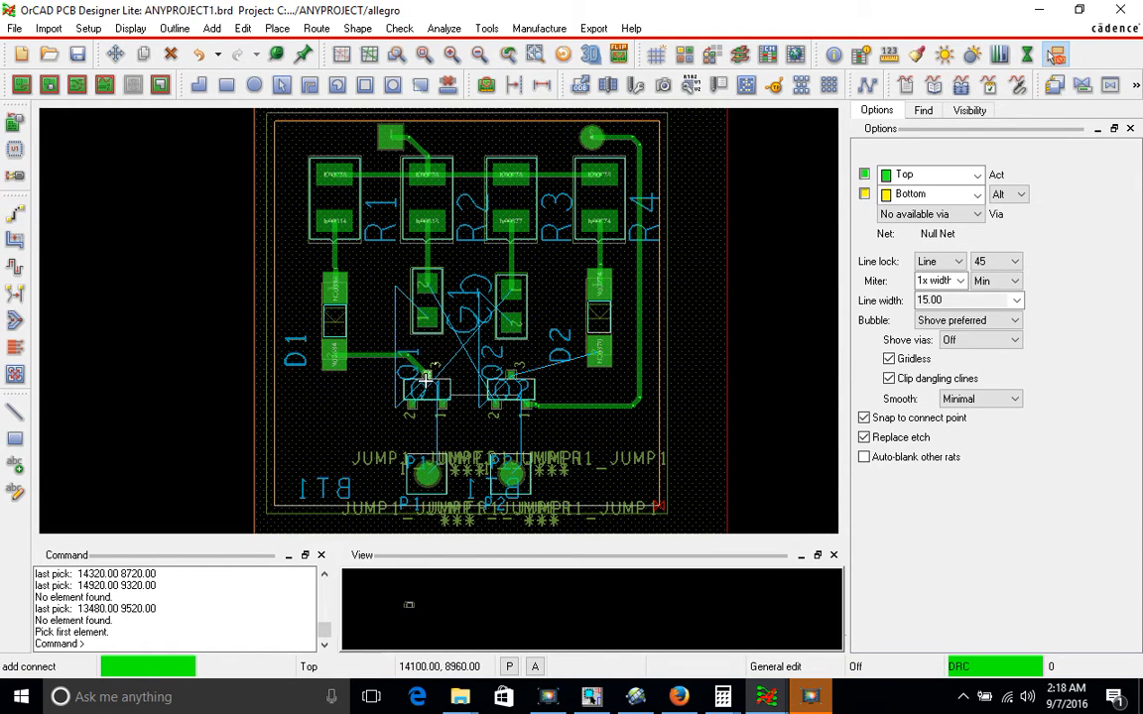
# Route Top-layer traces at the jumper pads and from the D2 pad into Q2.
pyautogui.click(425, 474)
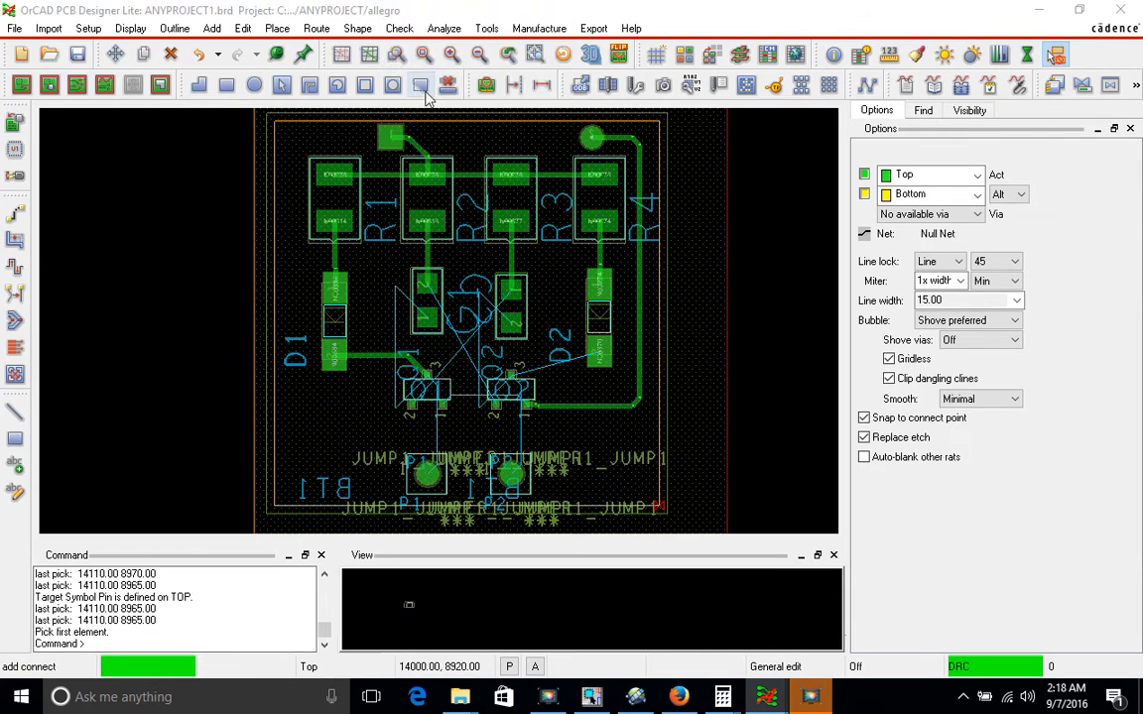
pyautogui.click(411, 474)
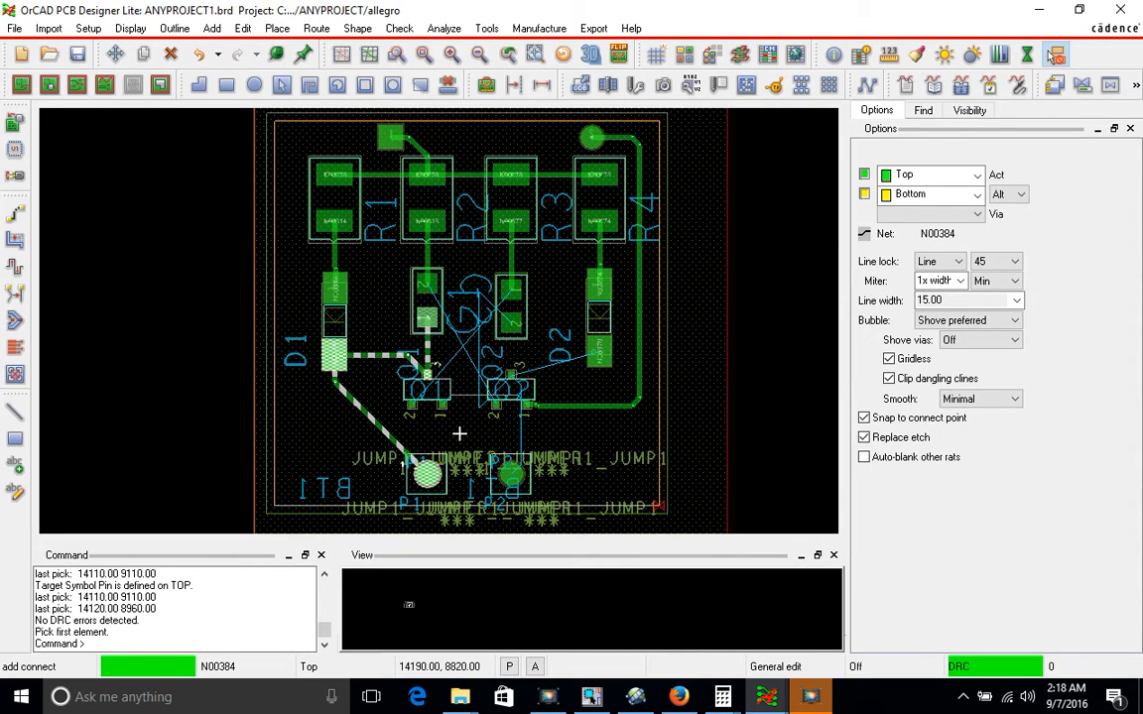
pyautogui.moveTo(536, 440)
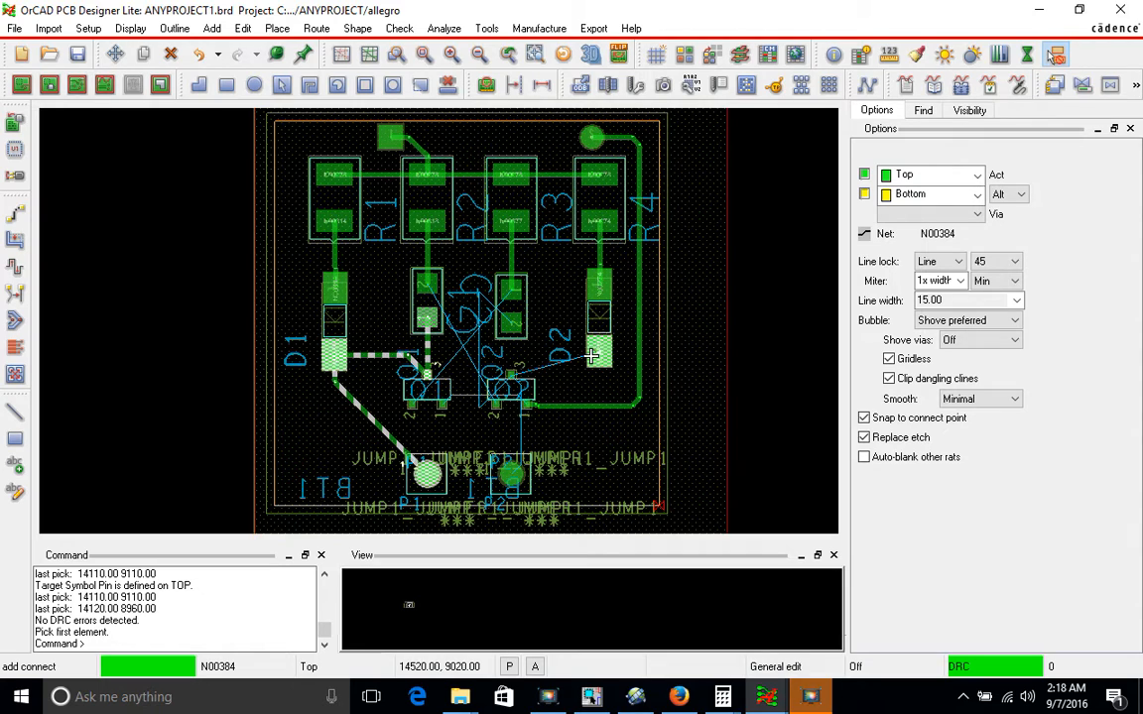
pyautogui.click(511, 375)
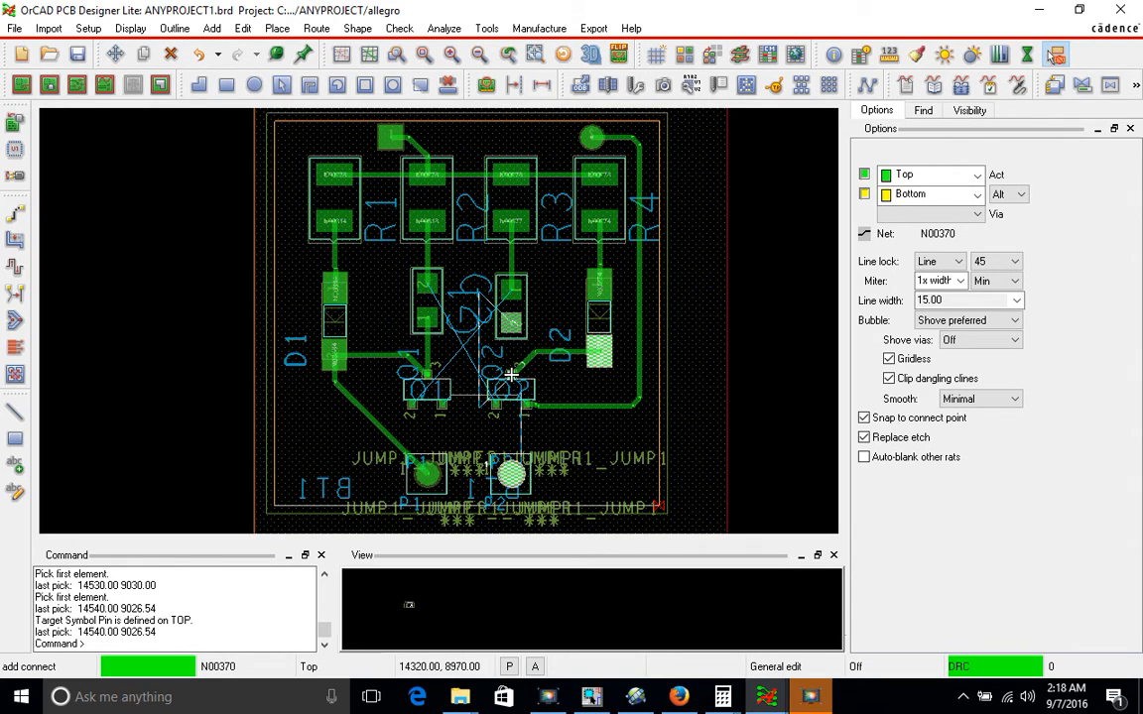
pyautogui.moveTo(513, 323)
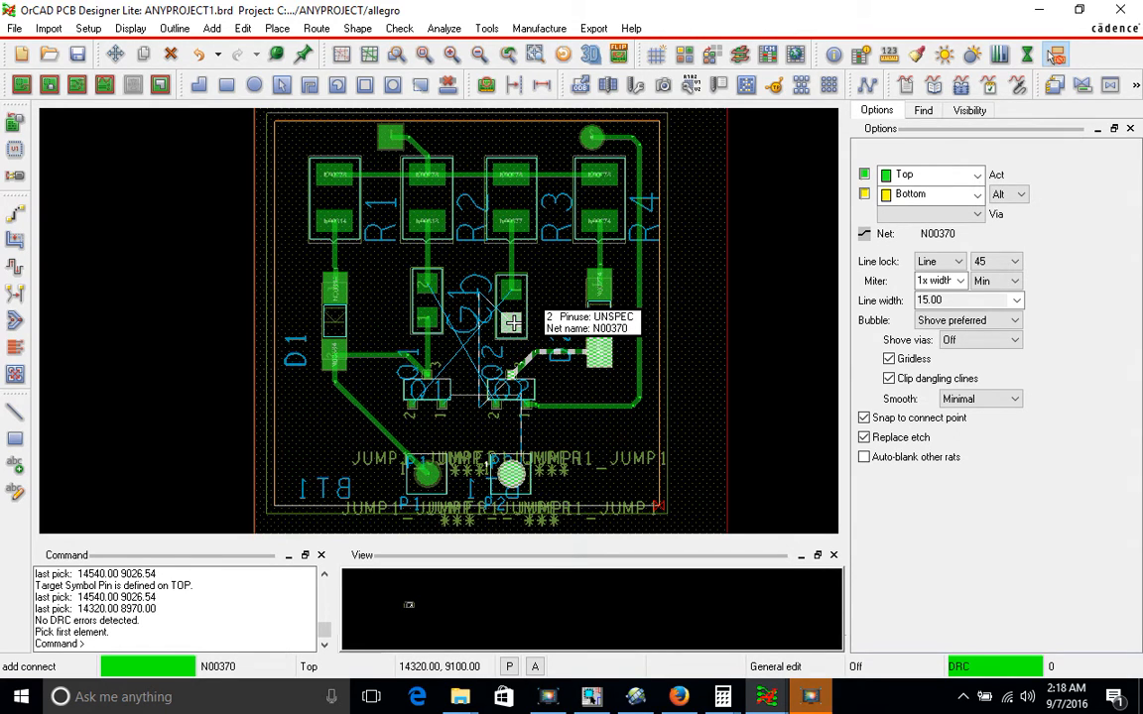
pyautogui.moveTo(685, 328)
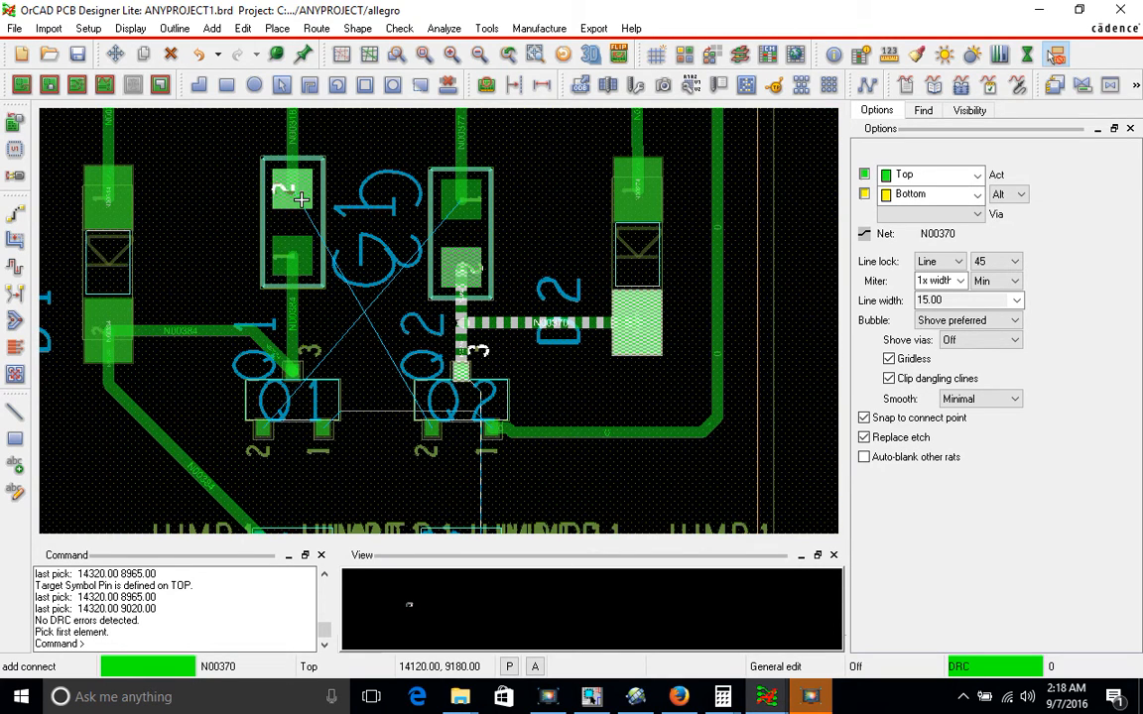
pyautogui.moveTo(306, 188)
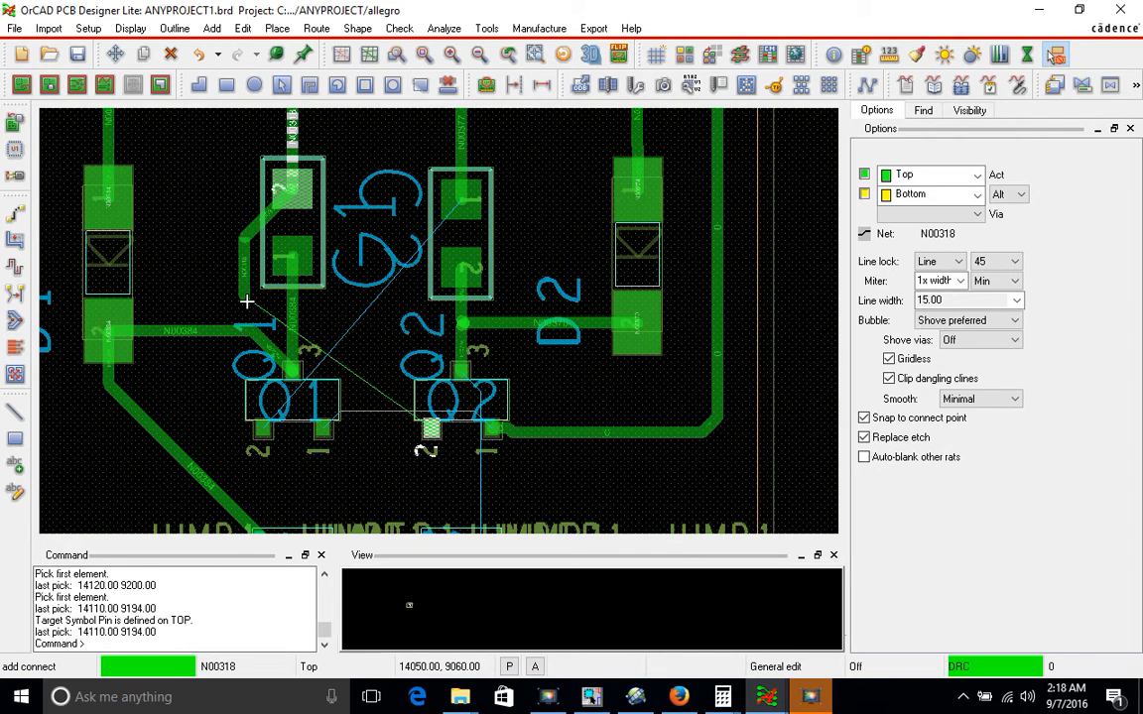
pyautogui.moveTo(412, 405)
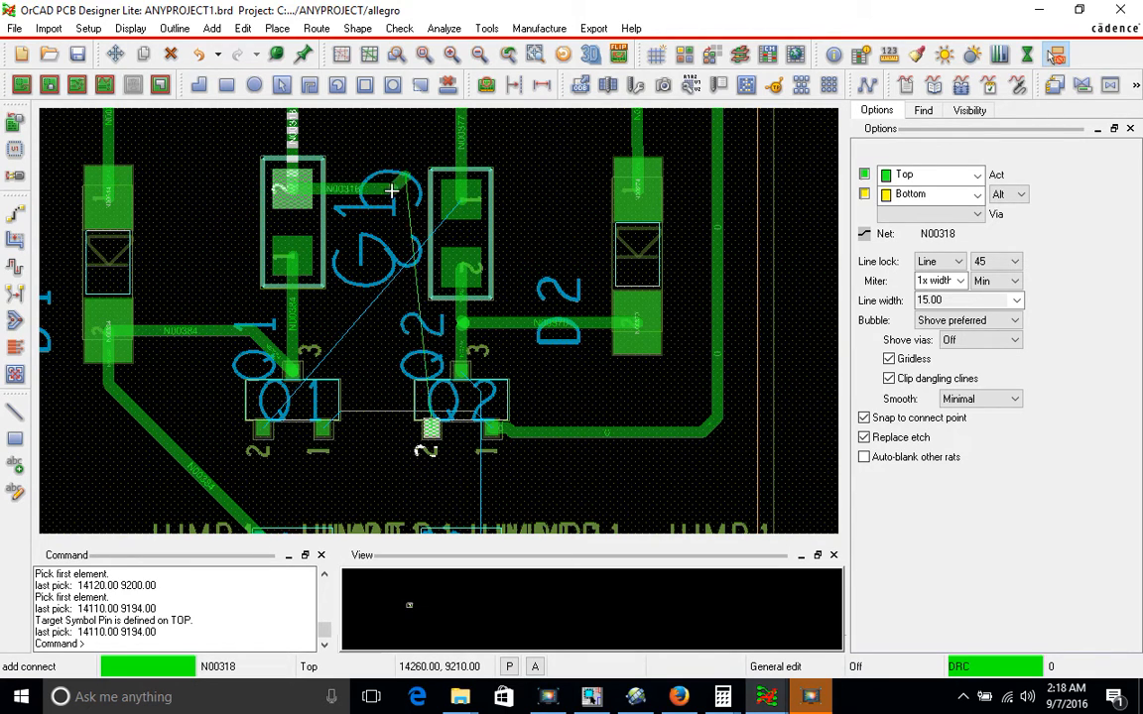
pyautogui.moveTo(399, 305)
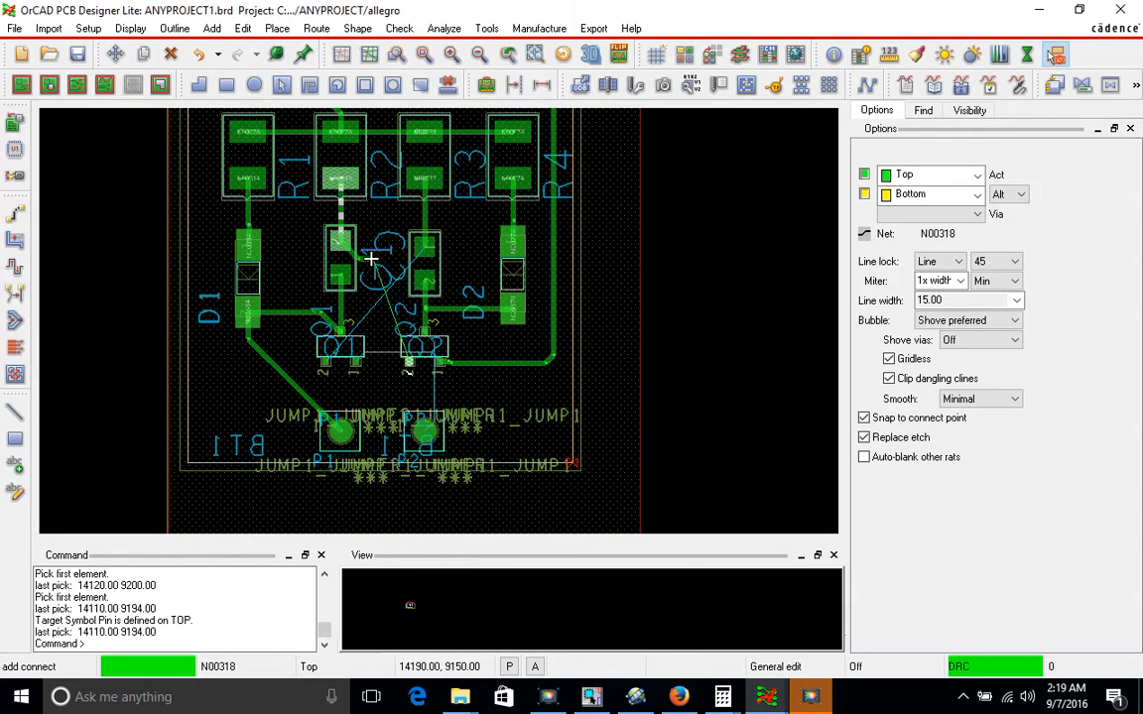
pyautogui.moveTo(373, 266)
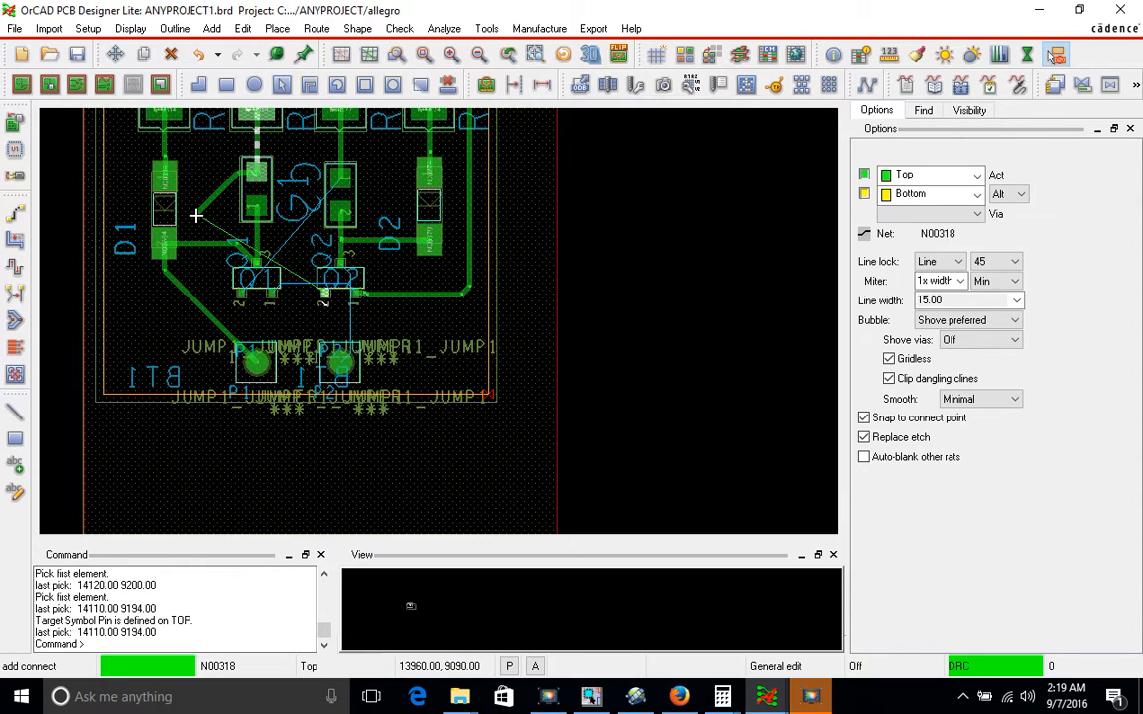
pyautogui.moveTo(203, 206)
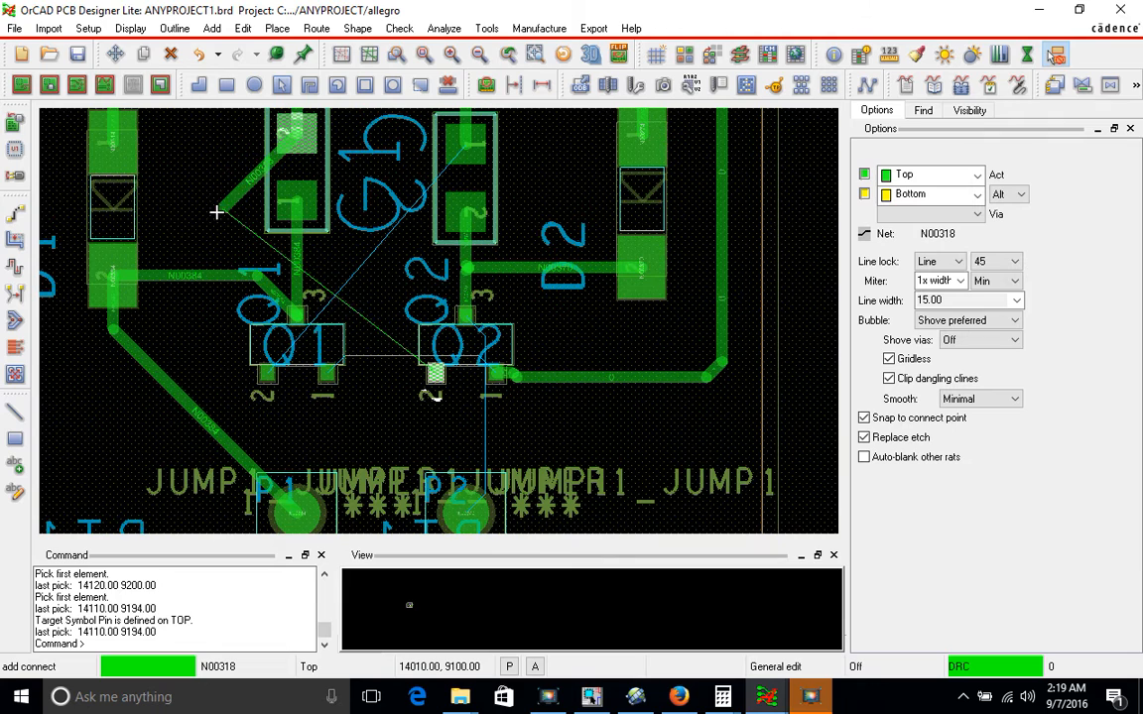
pyautogui.moveTo(433, 334)
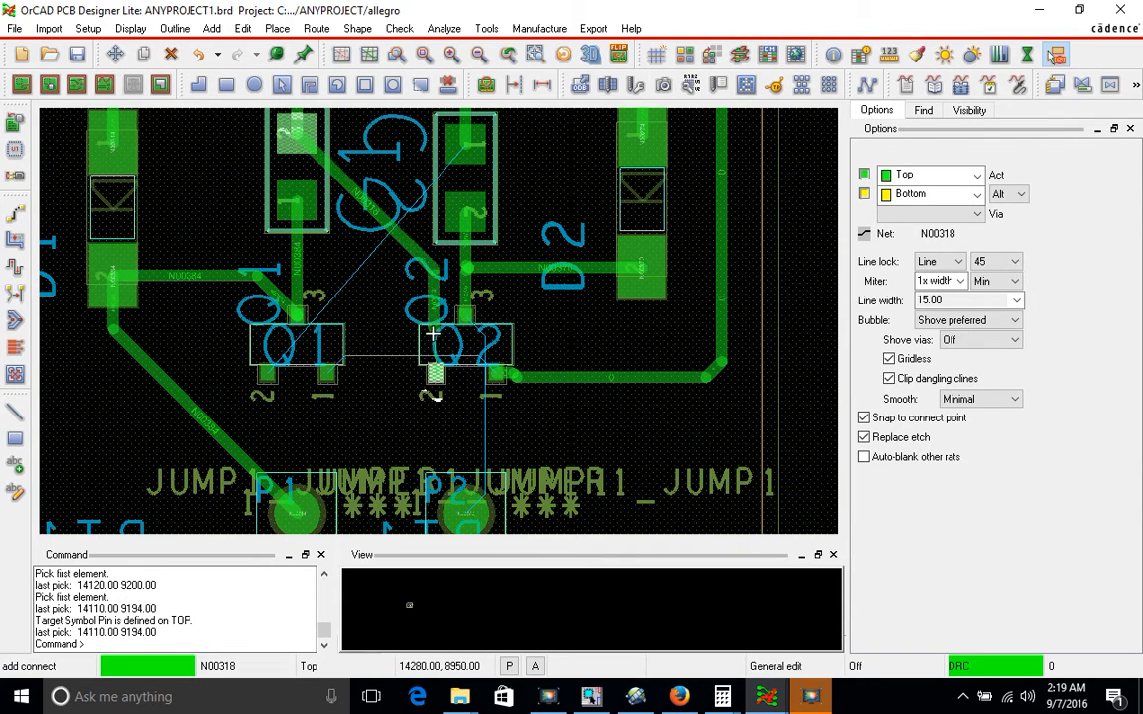
pyautogui.moveTo(351, 158)
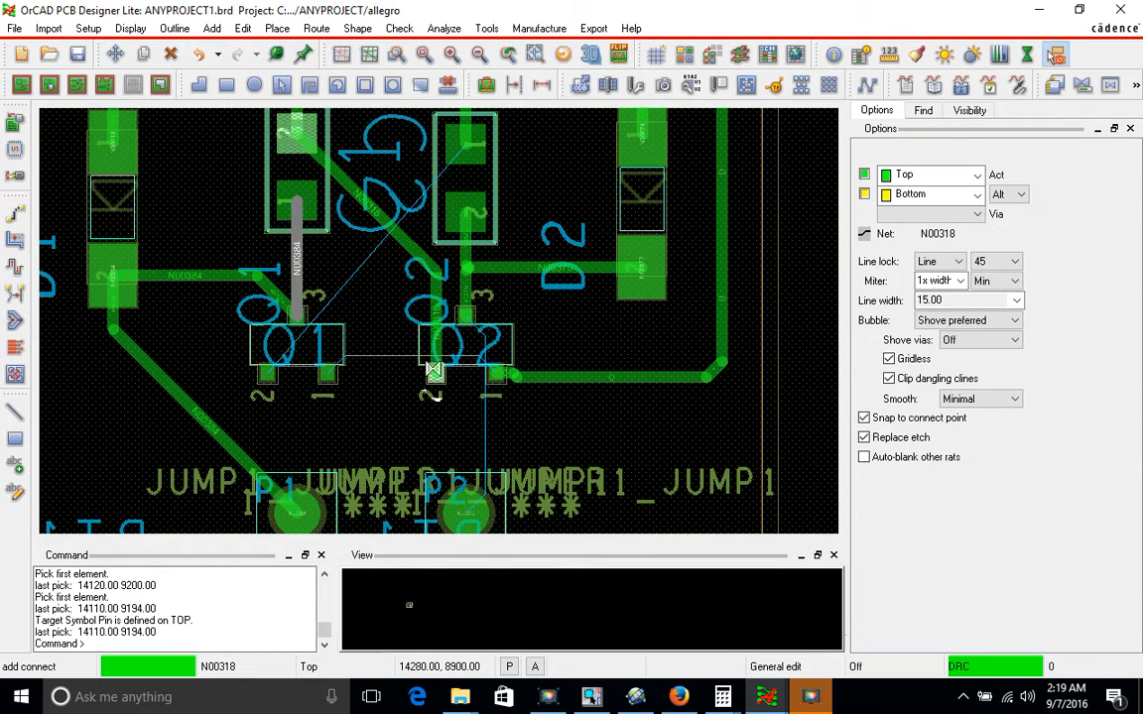
pyautogui.click(435, 369)
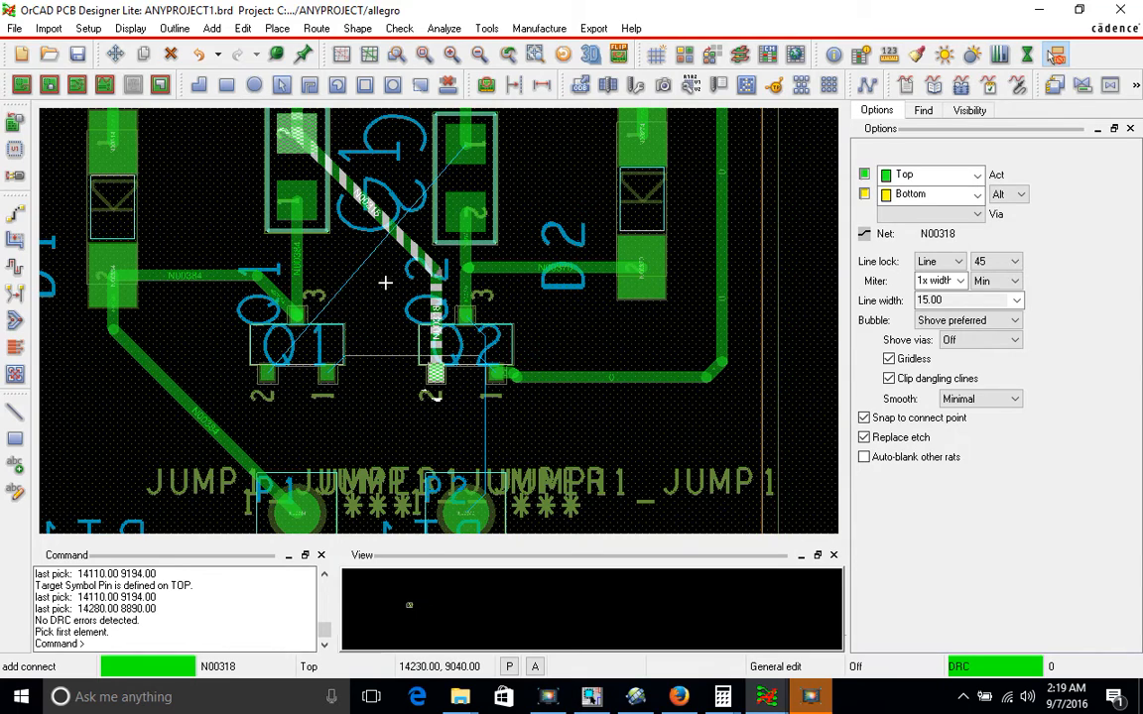
pyautogui.moveTo(344, 394)
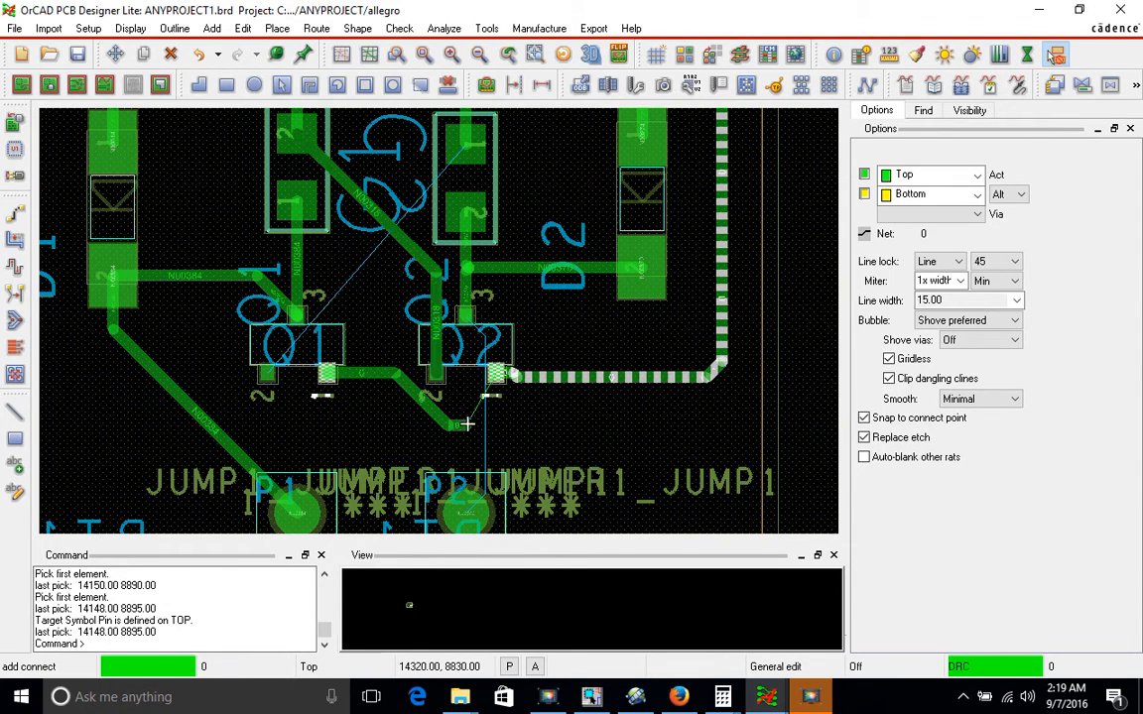
pyautogui.moveTo(501, 382)
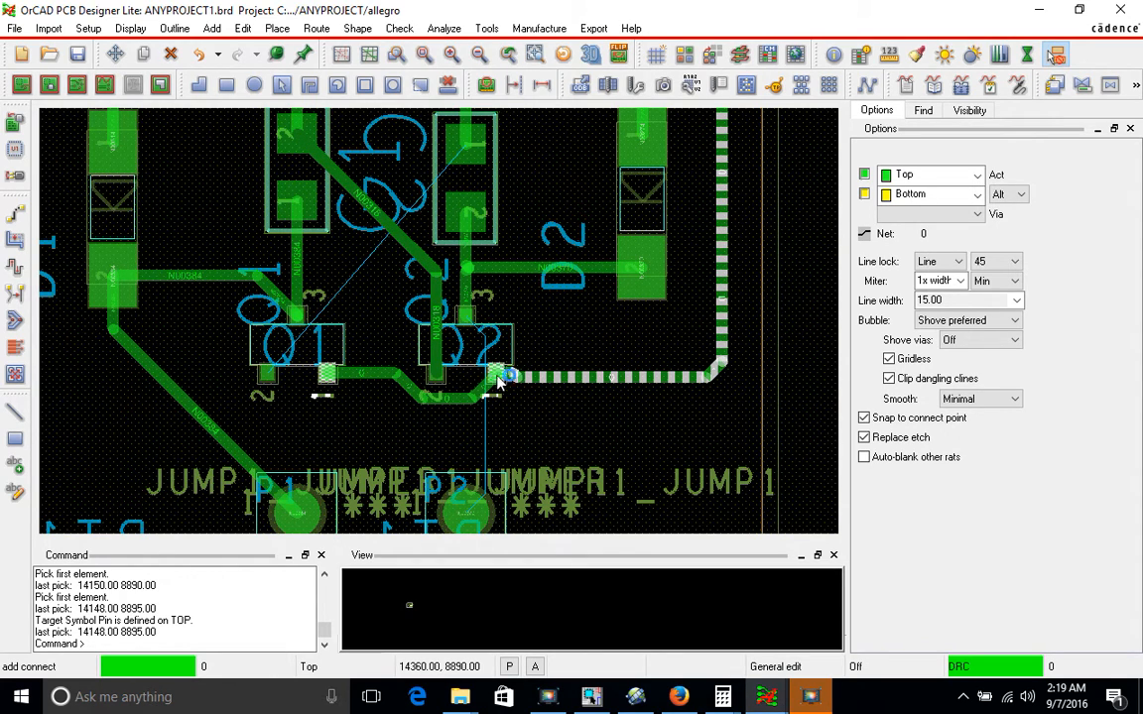
# Route nets N00370 and N00377 through vias onto Bottom-layer traces to P2 and P1.
pyautogui.click(501, 382)
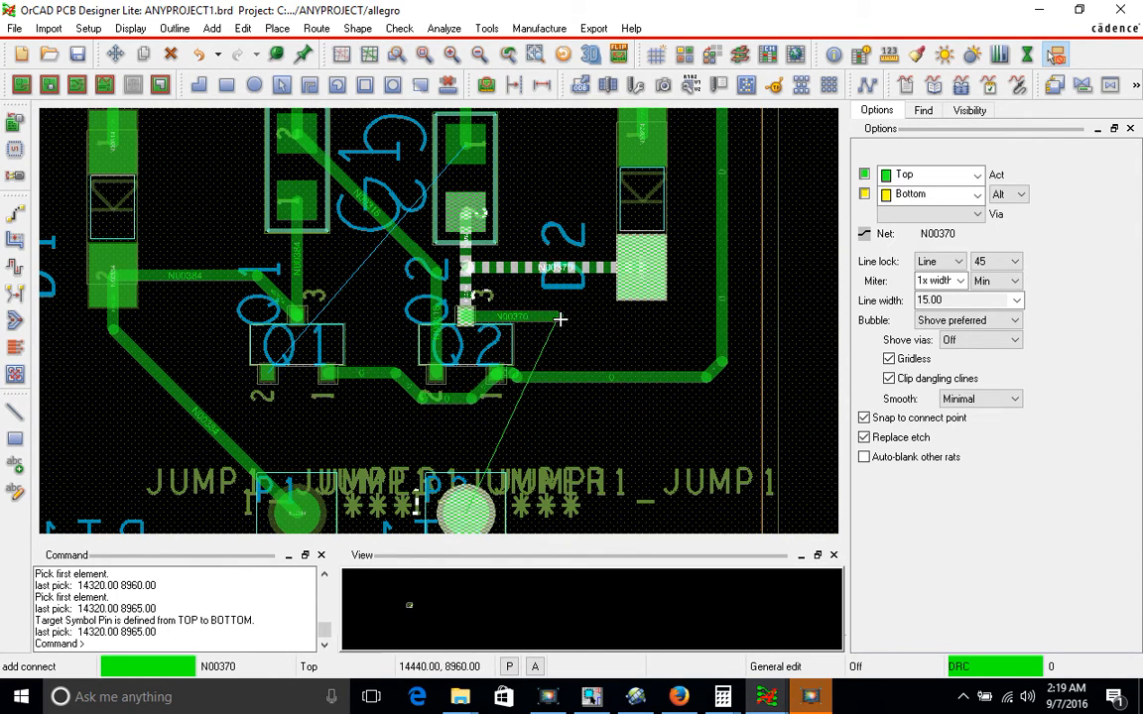
pyautogui.rightClick(561, 319)
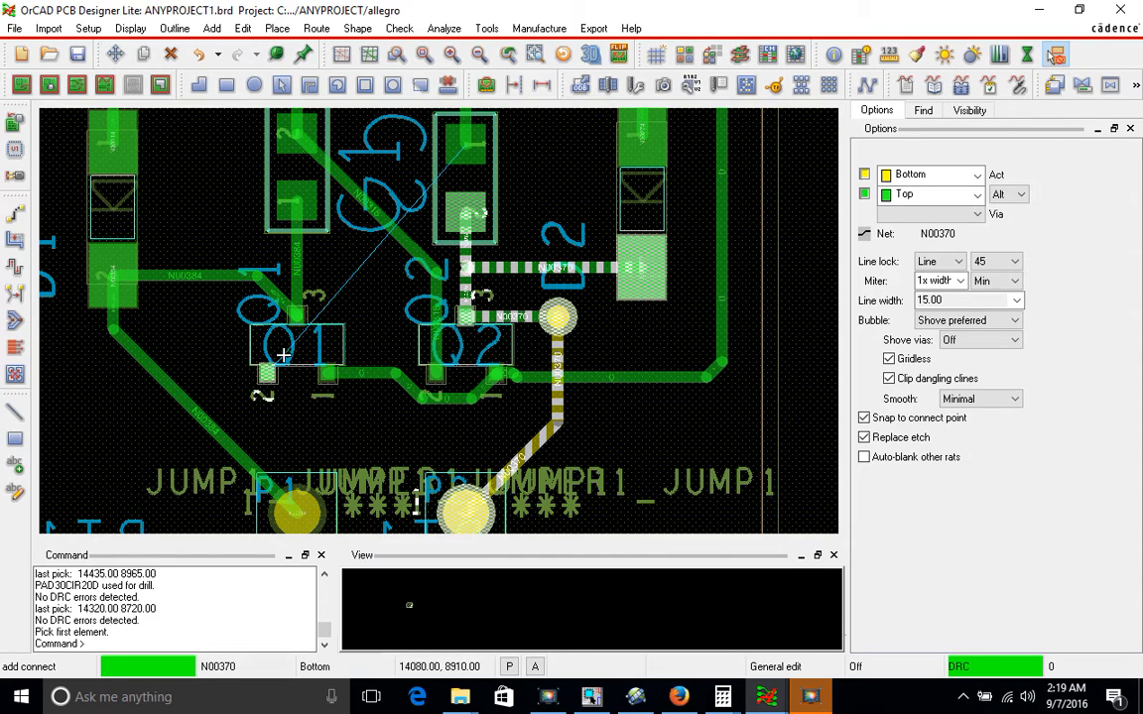
pyautogui.moveTo(263, 375)
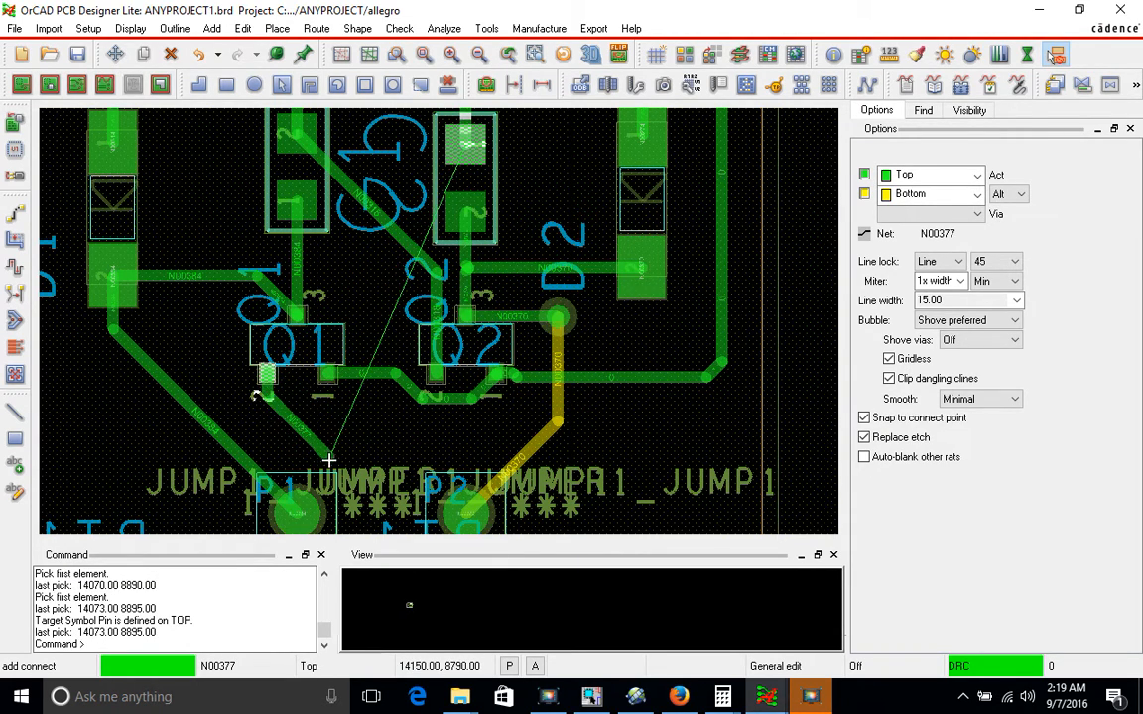
pyautogui.moveTo(301, 440)
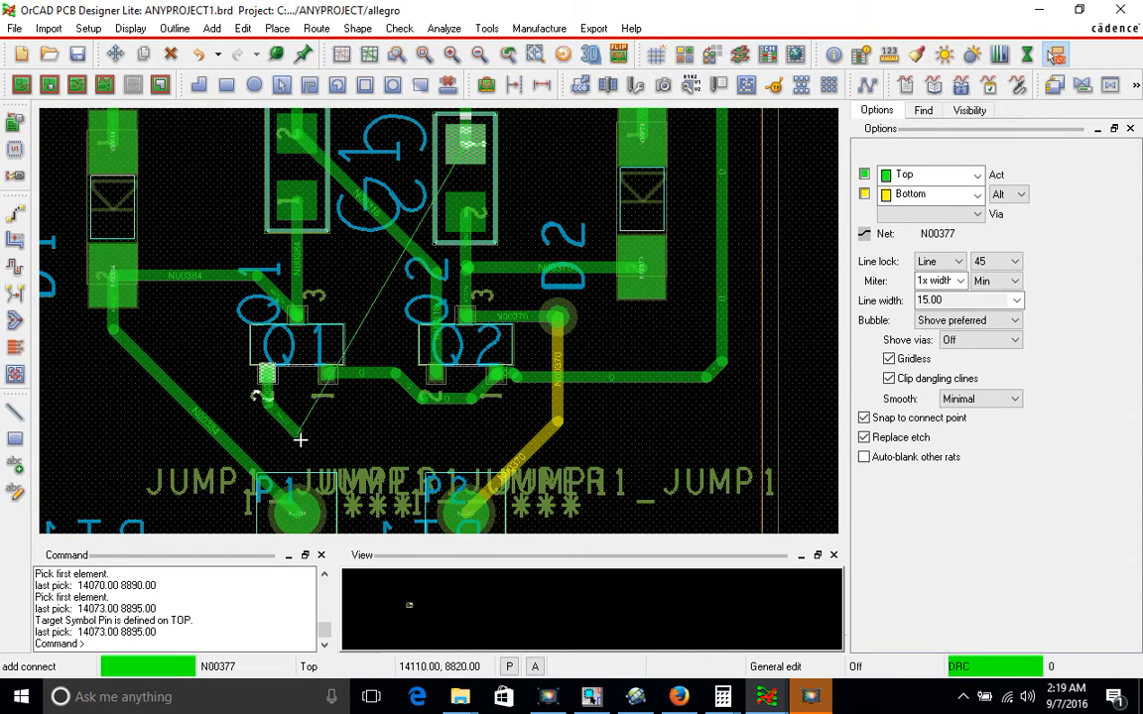
pyautogui.moveTo(357, 443)
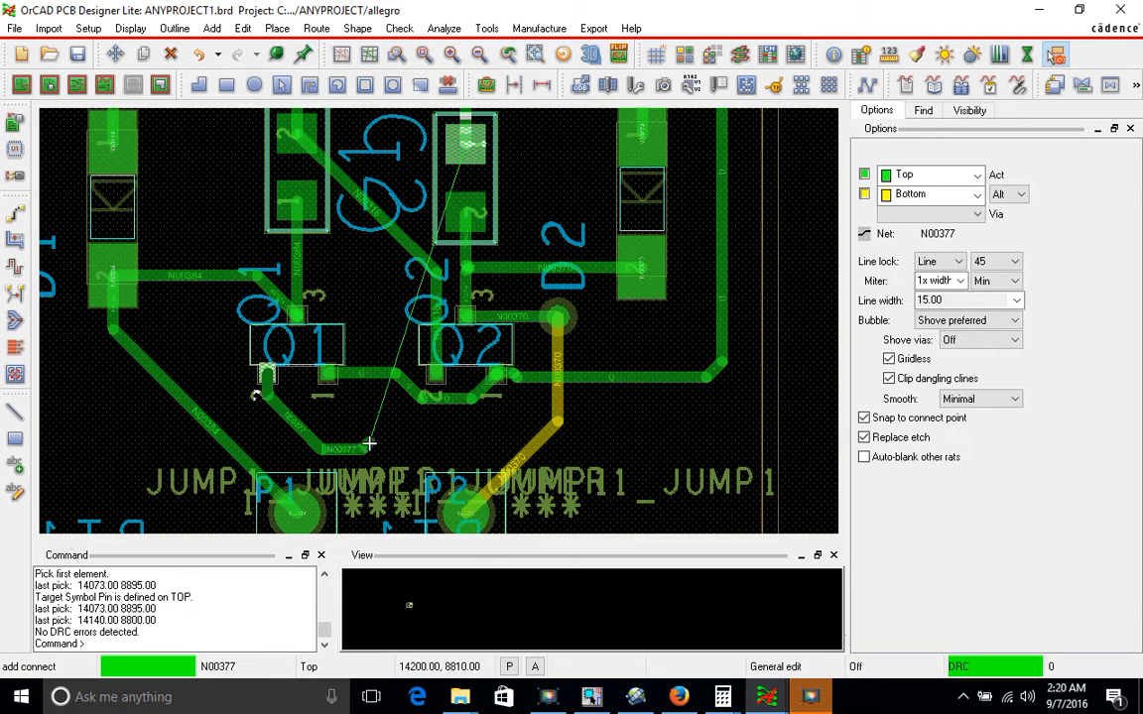
pyautogui.rightClick(370, 444)
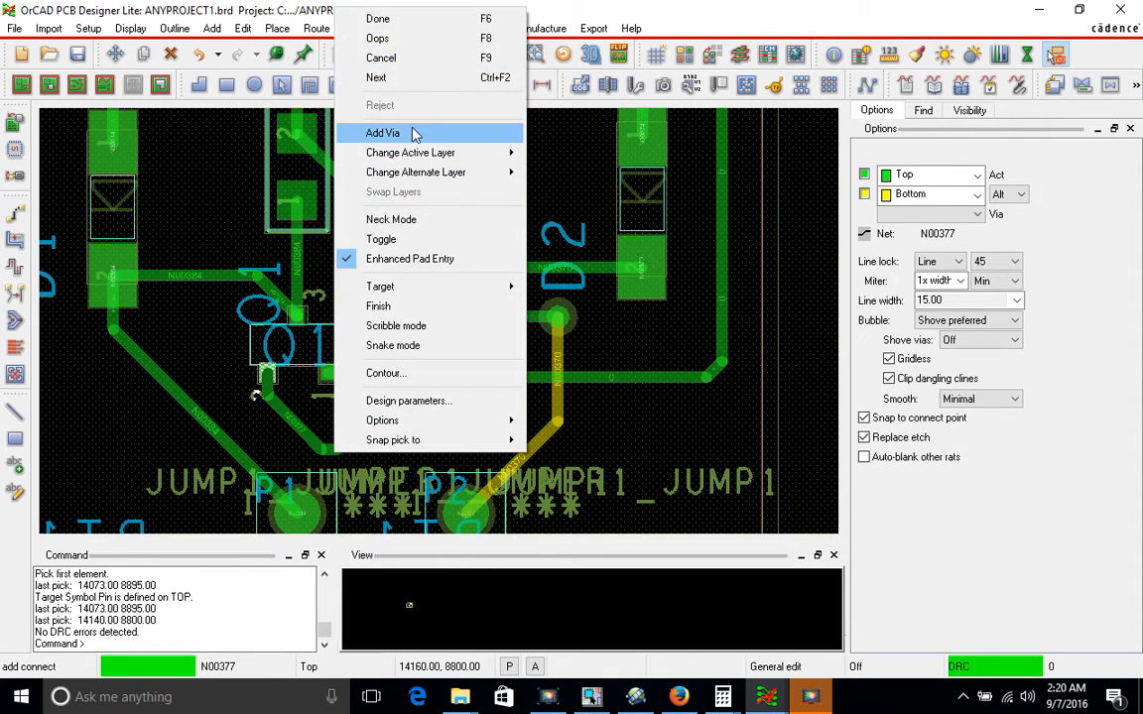
pyautogui.click(382, 132)
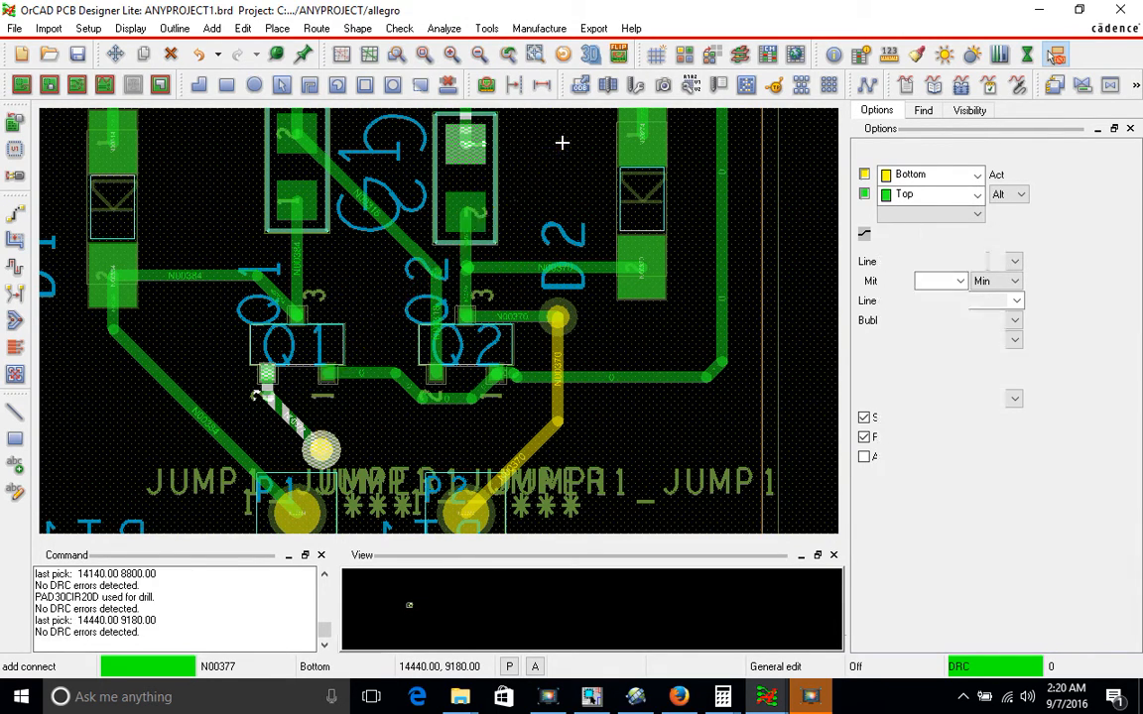
pyautogui.click(562, 144)
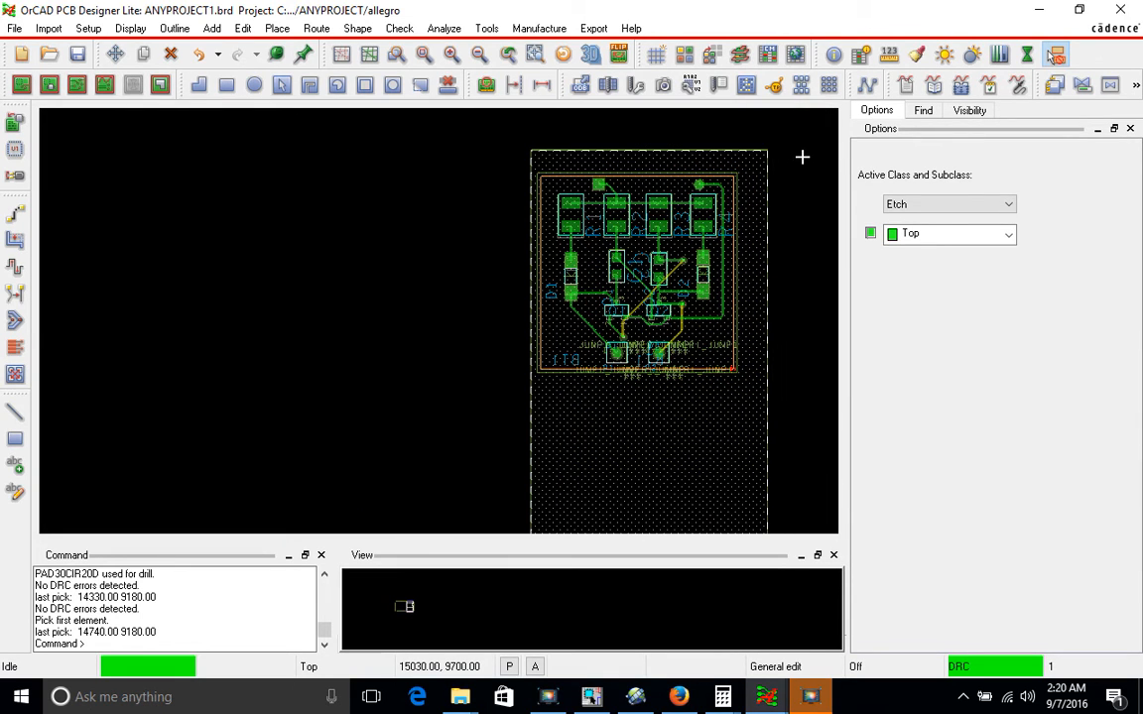
pyautogui.moveTo(779, 263)
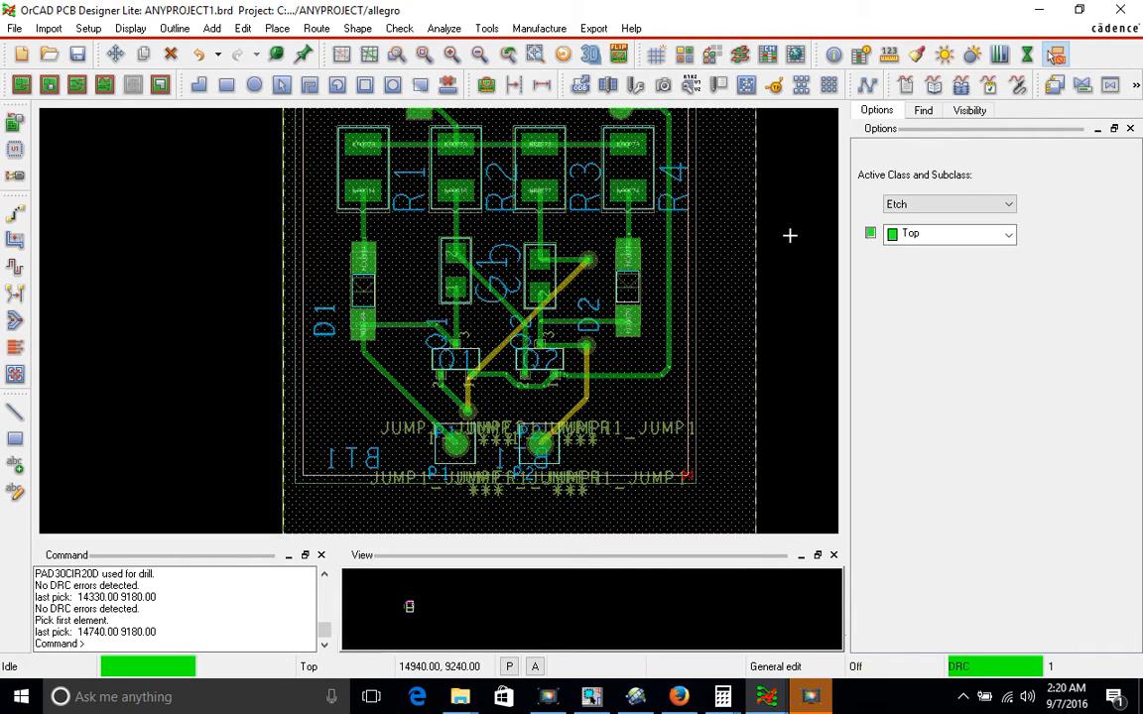
pyautogui.moveTo(765, 252)
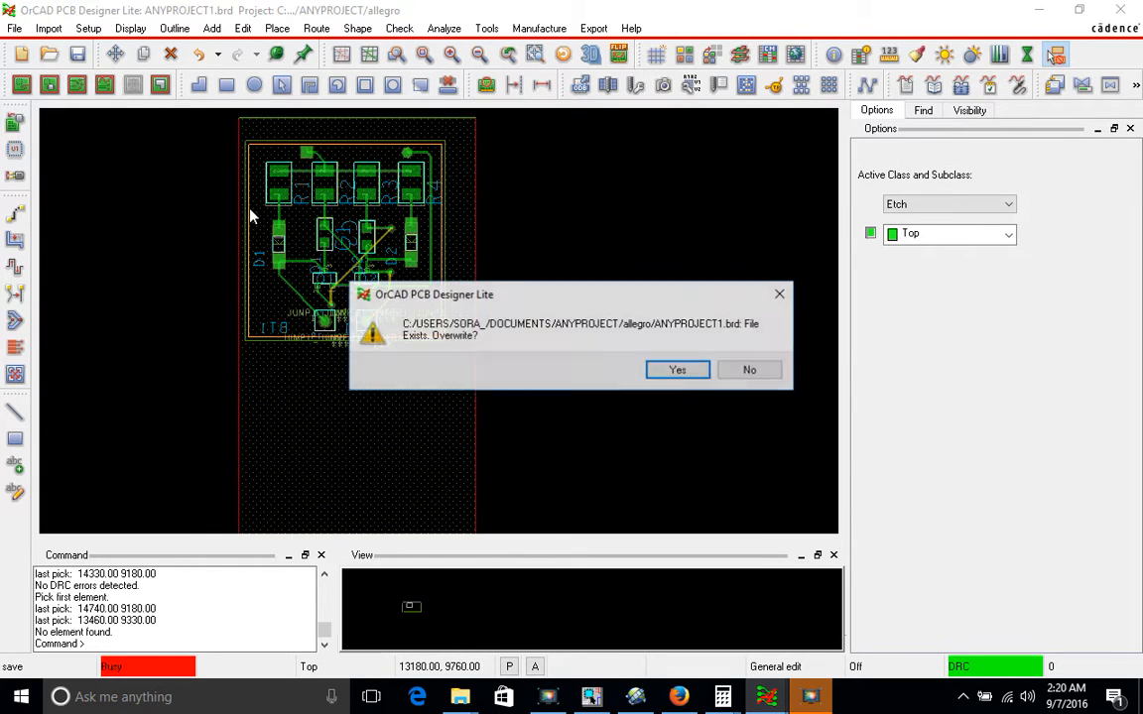
# Confirm overwriting ANYPROJECT1.brd with the fully routed board.
pyautogui.click(677, 369)
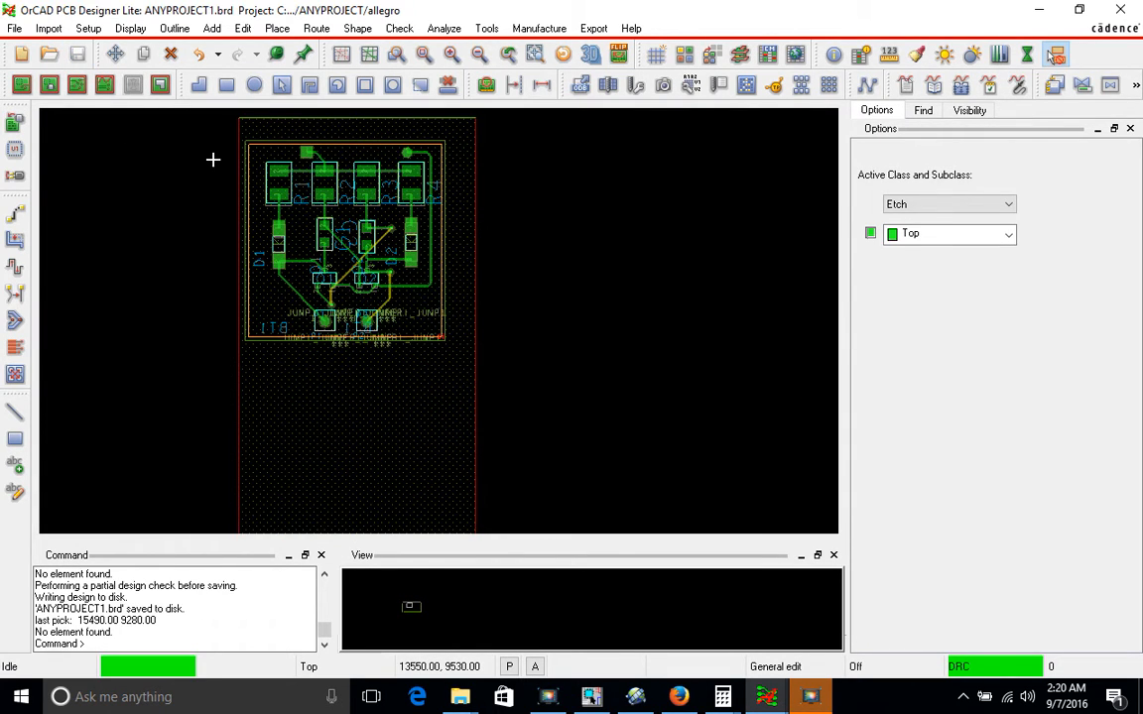
pyautogui.moveTo(551, 174)
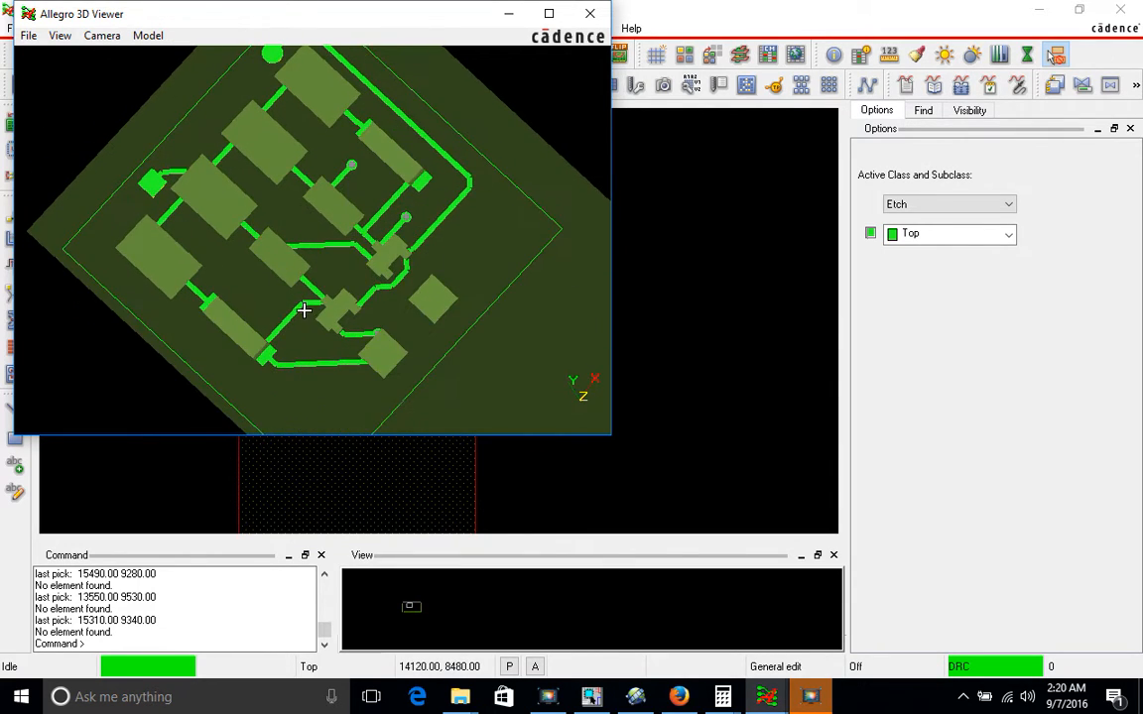
pyautogui.moveTo(305, 311); pyautogui.dragTo(435, 127)
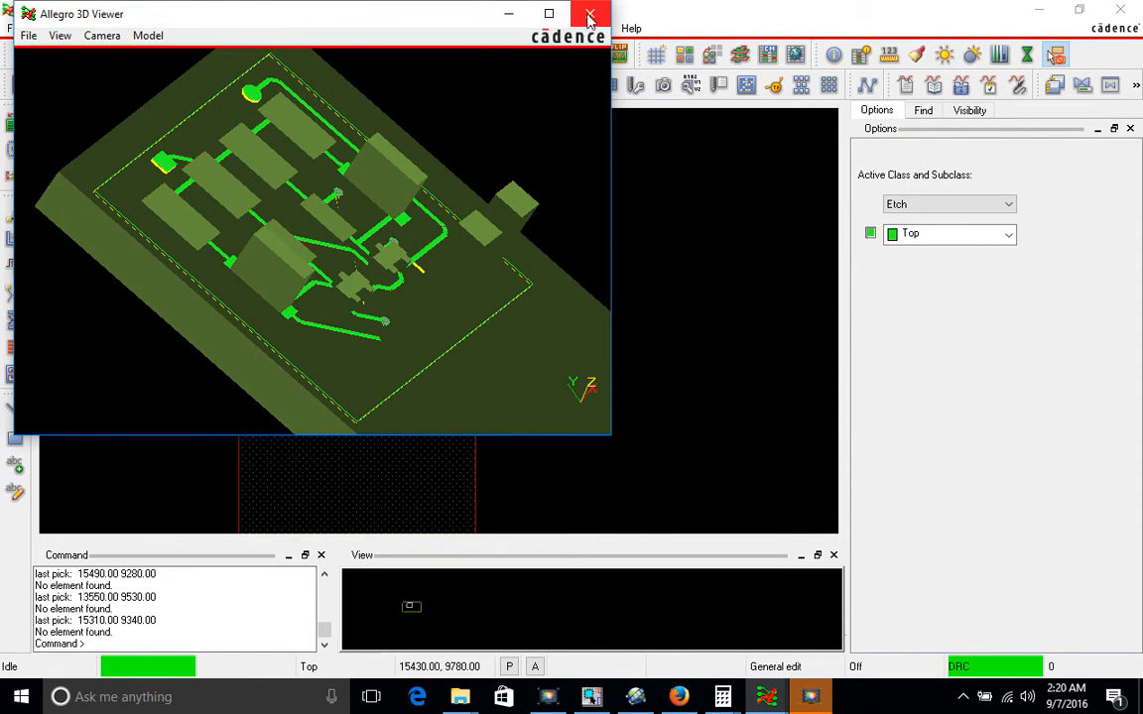
pyautogui.click(591, 14)
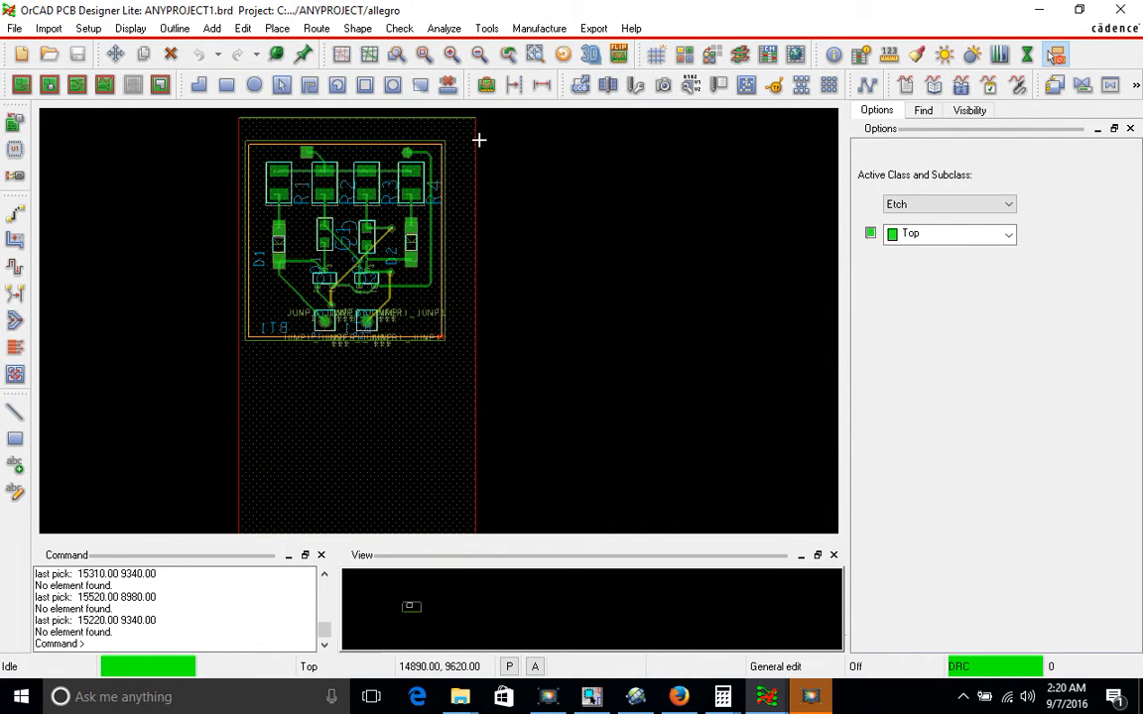
pyautogui.moveTo(162, 134)
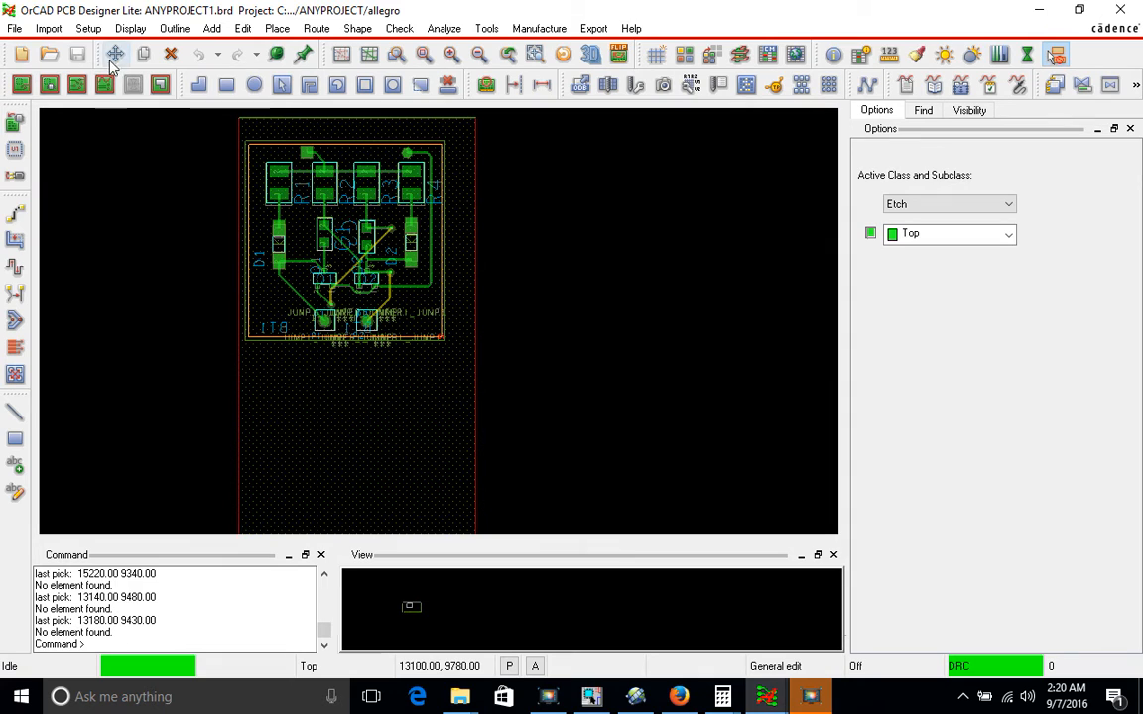
# Start moving the layout components and set the move's reference point.
pyautogui.click(115, 55)
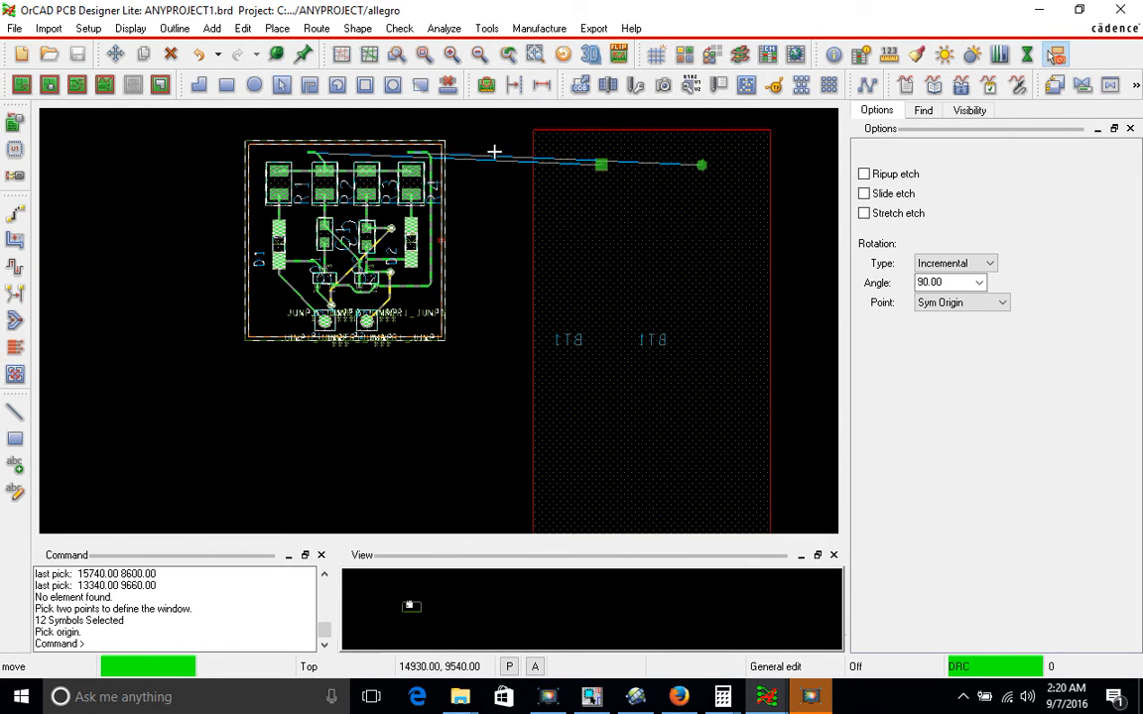
pyautogui.click(620, 55)
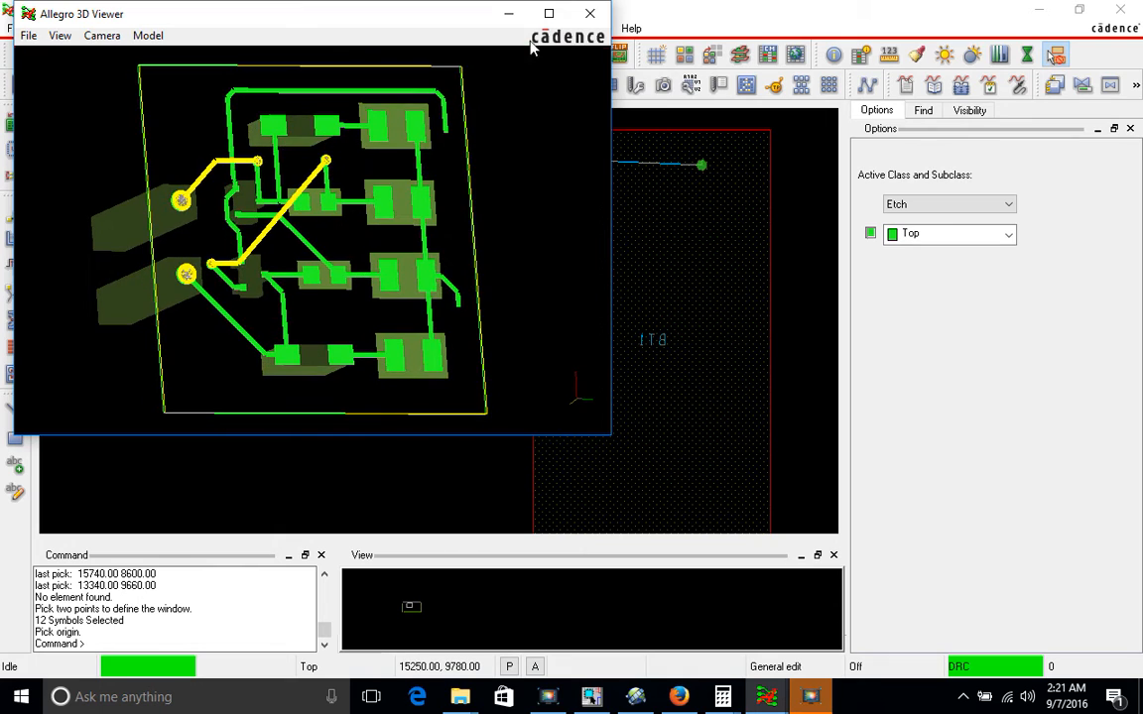
pyautogui.click(590, 13)
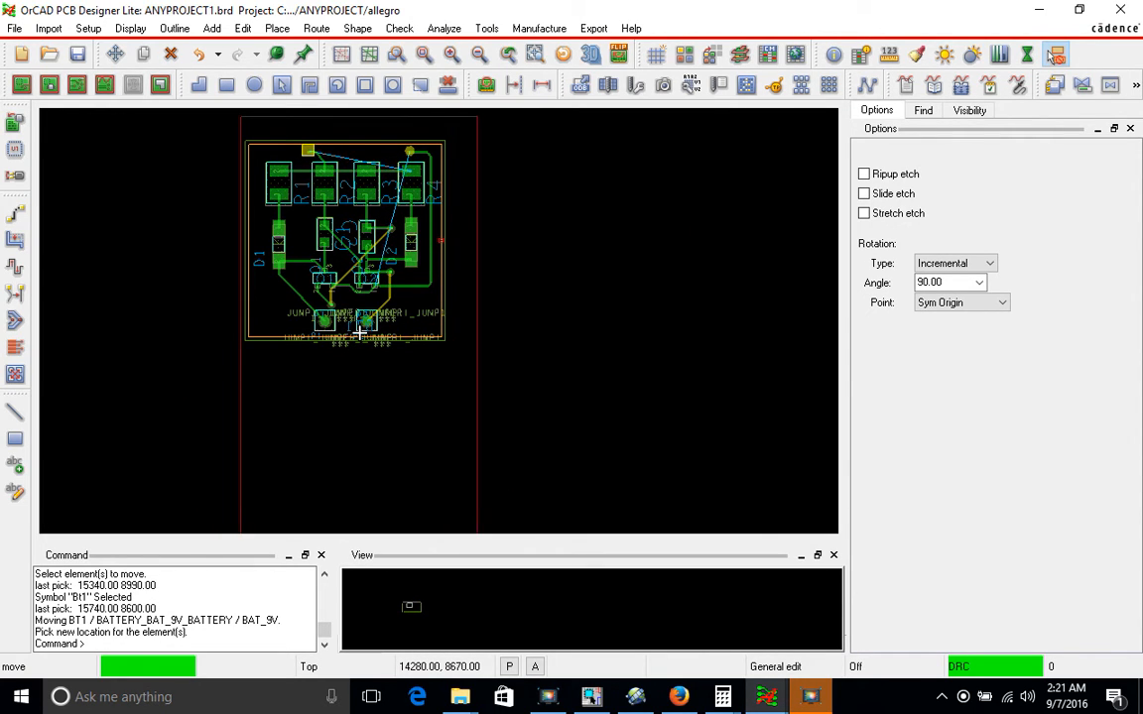
# Place the BT1 battery outline around the circuit and save ANYPROJECT1.brd.
pyautogui.click(361, 171)
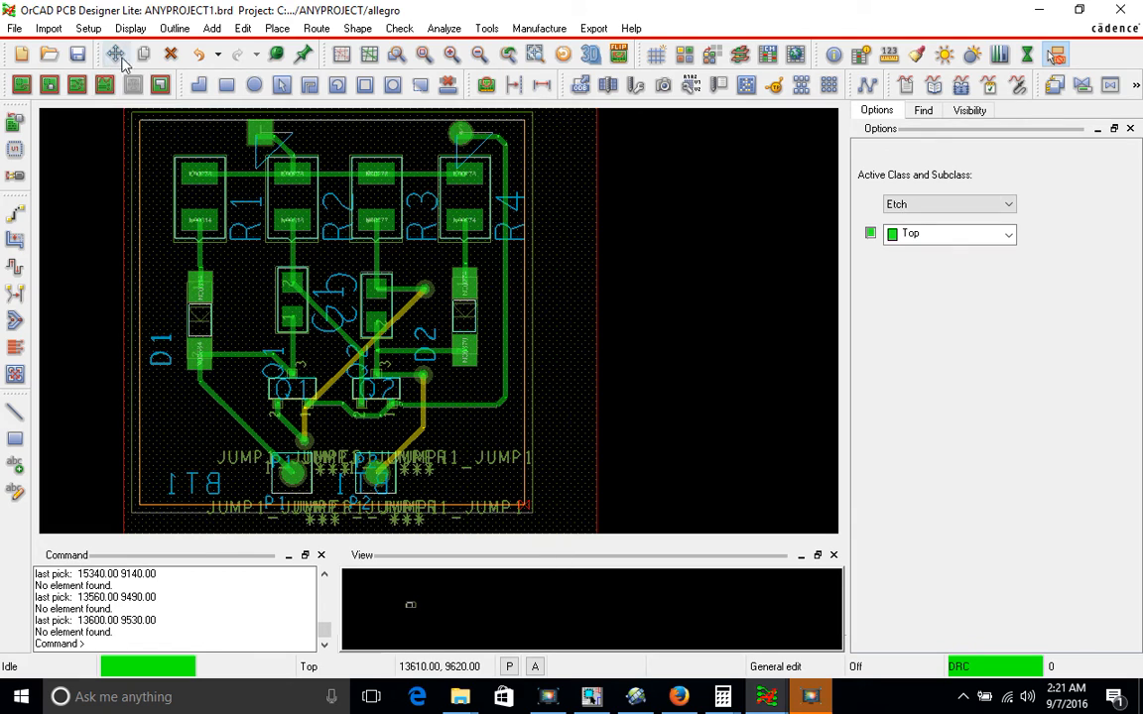
pyautogui.click(116, 56)
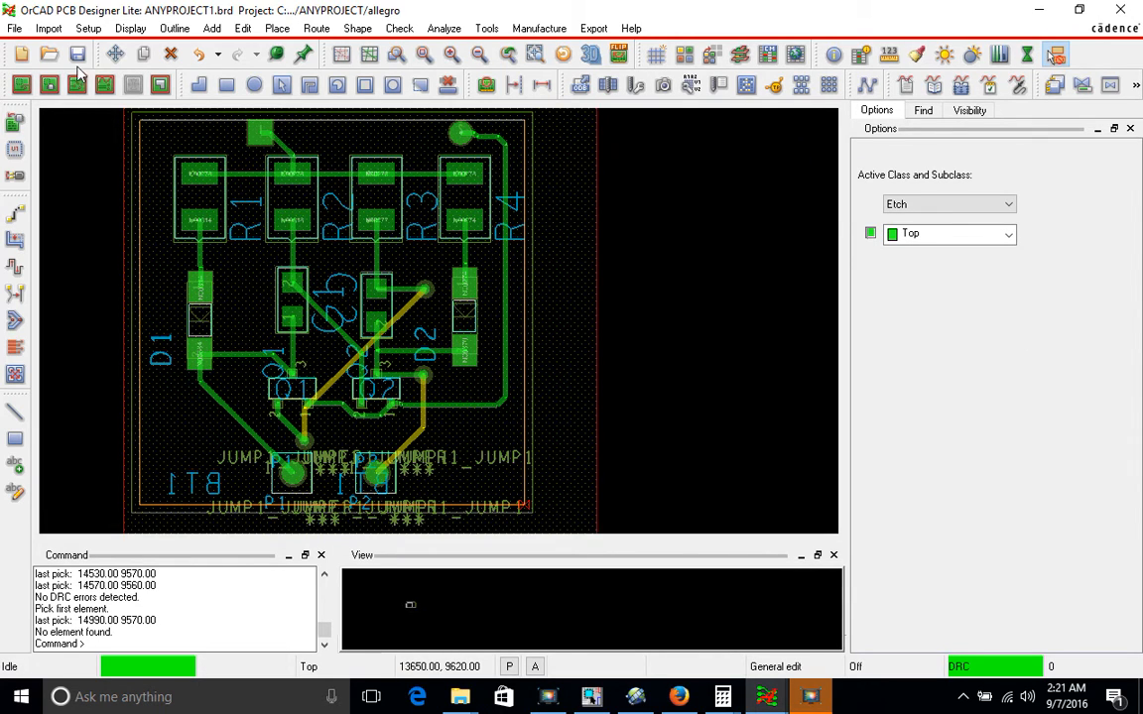
pyautogui.click(77, 54)
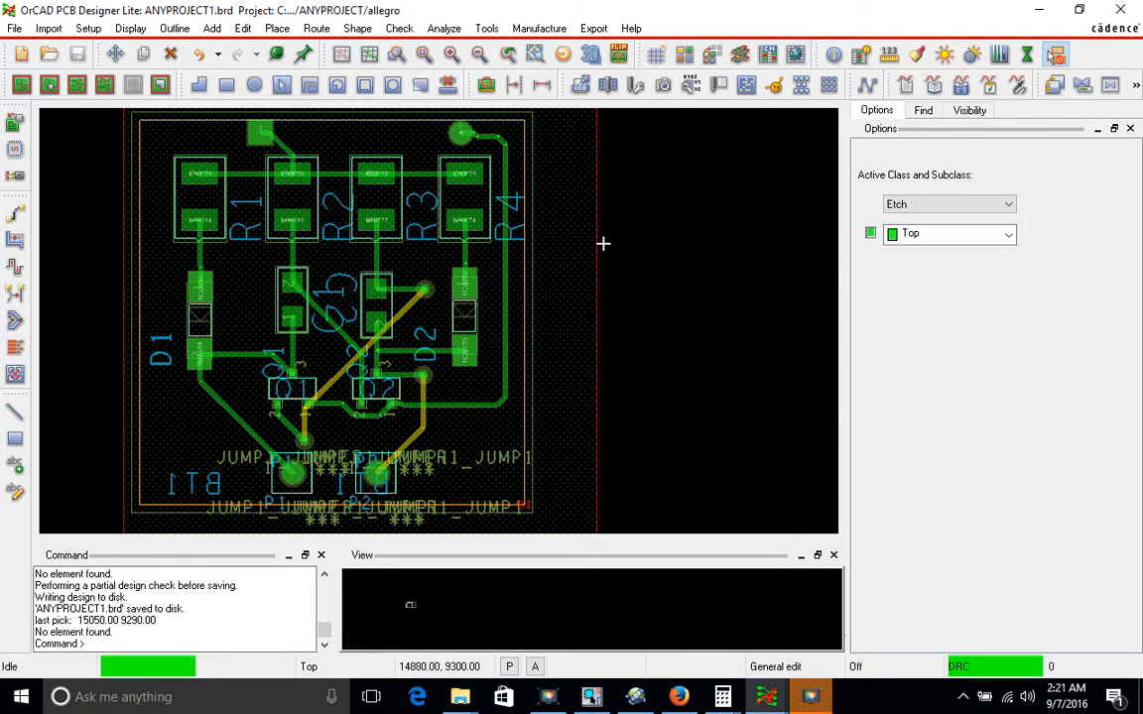